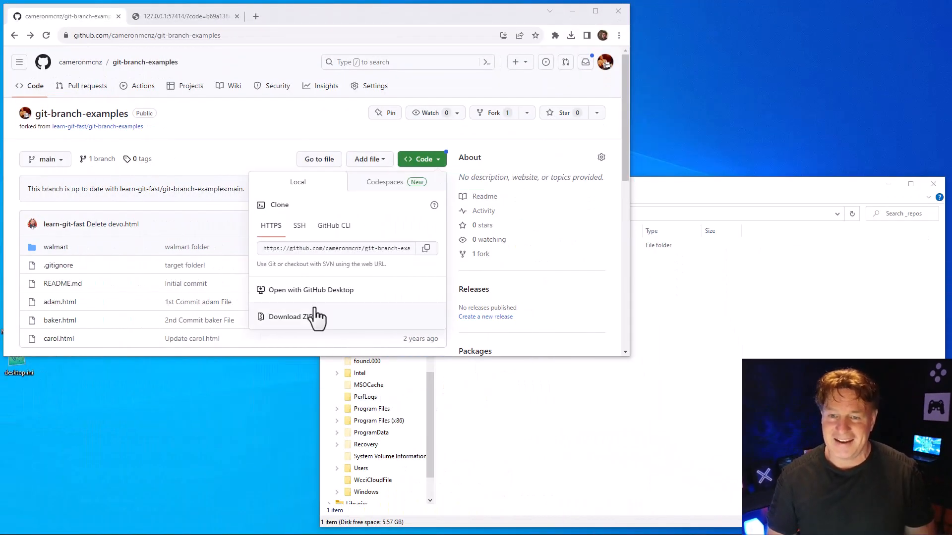
- Copy the HTTPS clone URL of git-branch-examples from the Code dropdown to the clipboard
click(426, 248)
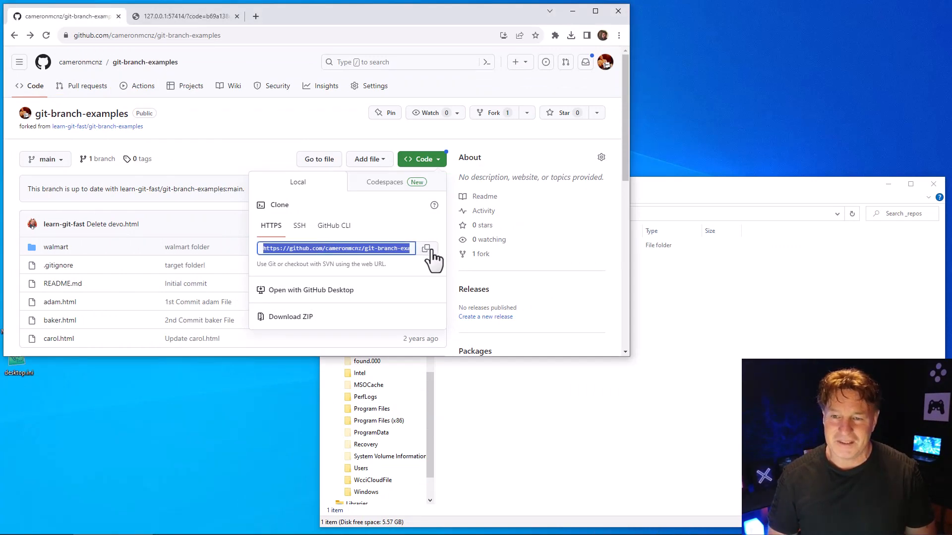
click(428, 247)
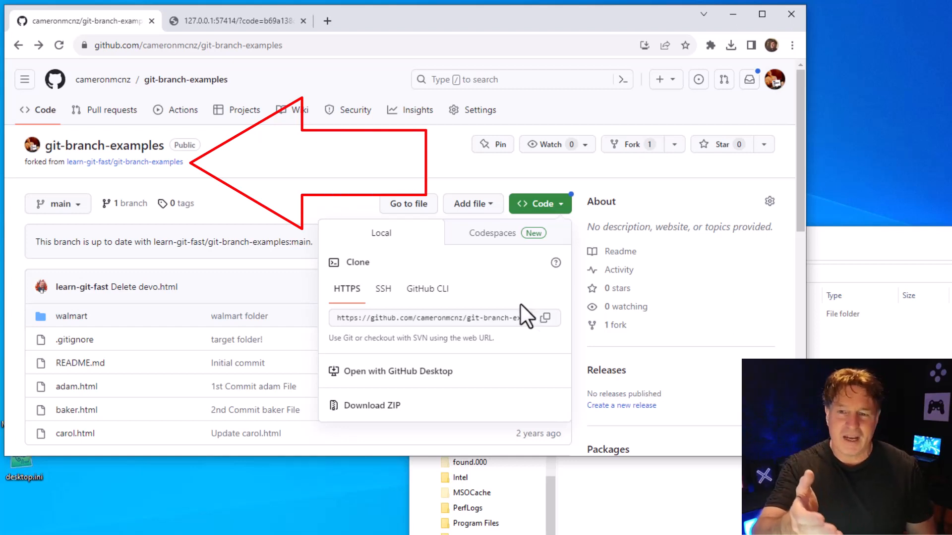
click(441, 318)
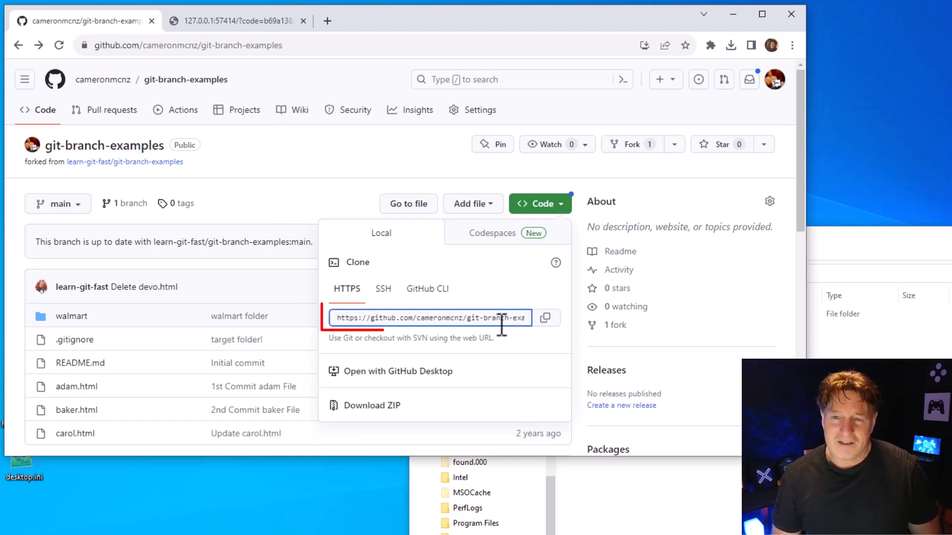
click(545, 318)
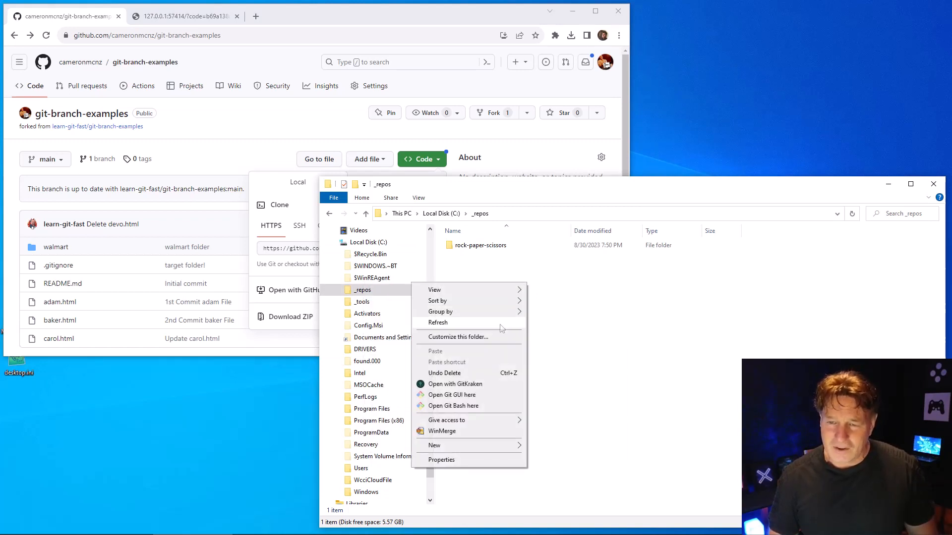
- Launch a Git Bash terminal from the _repos folder's context menu
click(451, 407)
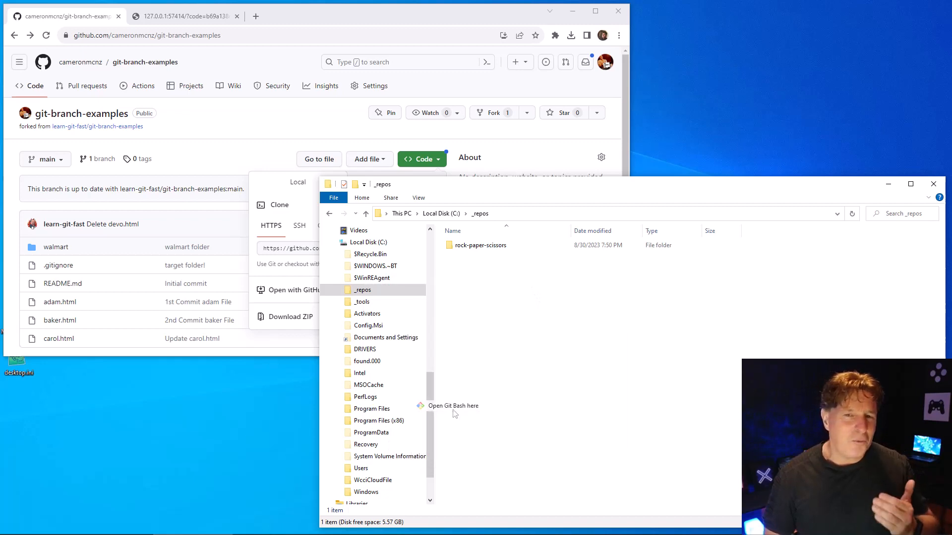
click(447, 406)
text(g)
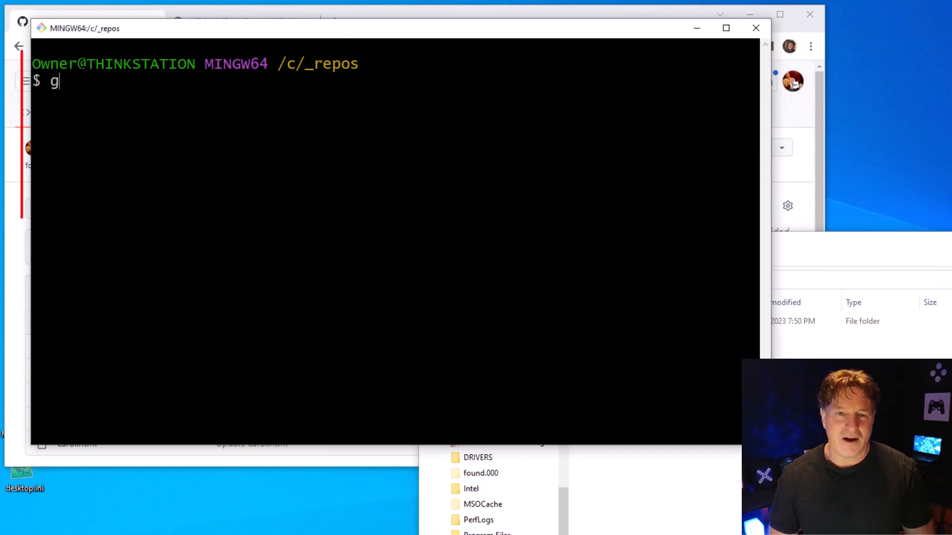
text(it clone)
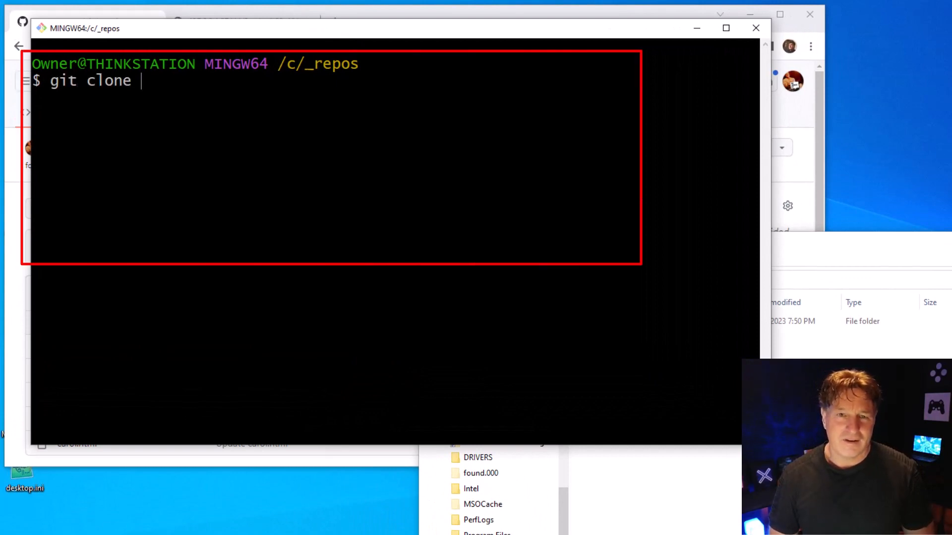
text(https://github.com/cameronmcnz/git-branch-examples.git)
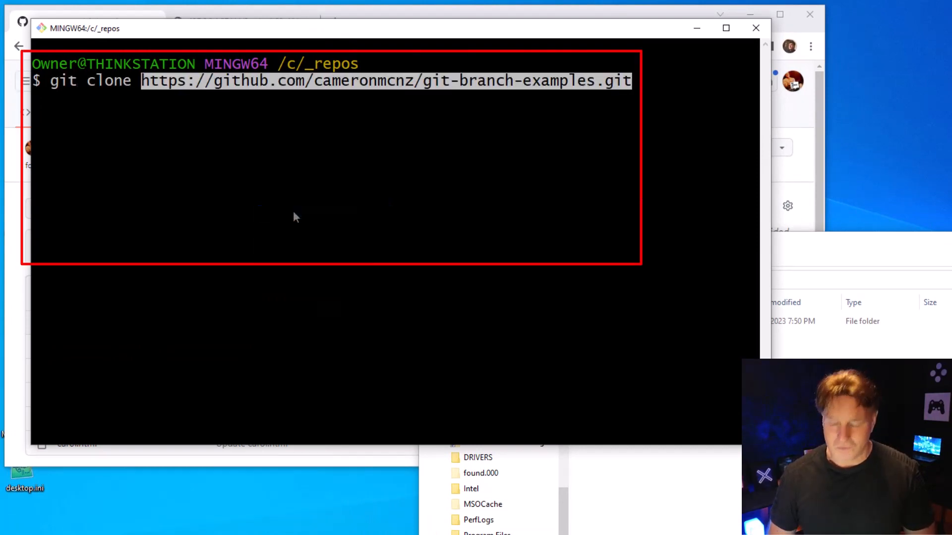
key(Enter)
text(ls)
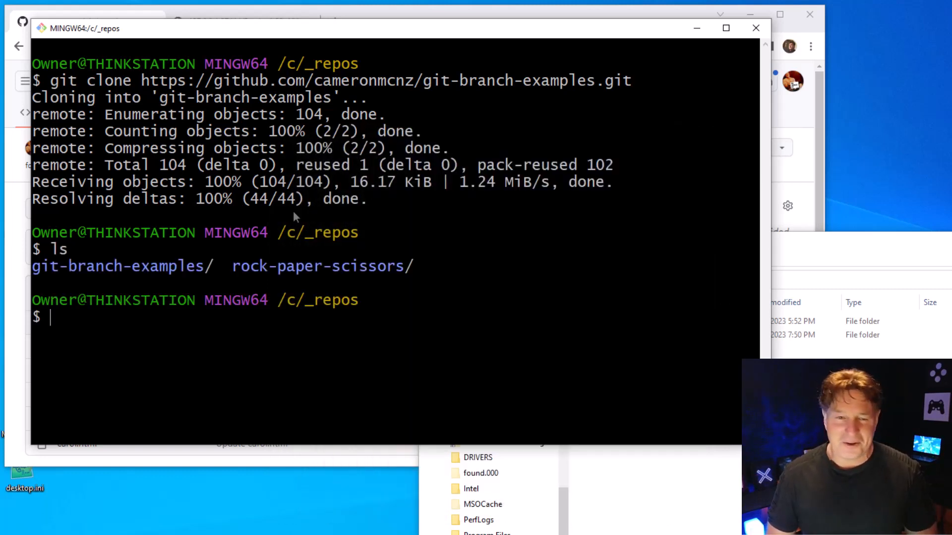
text(cd git)
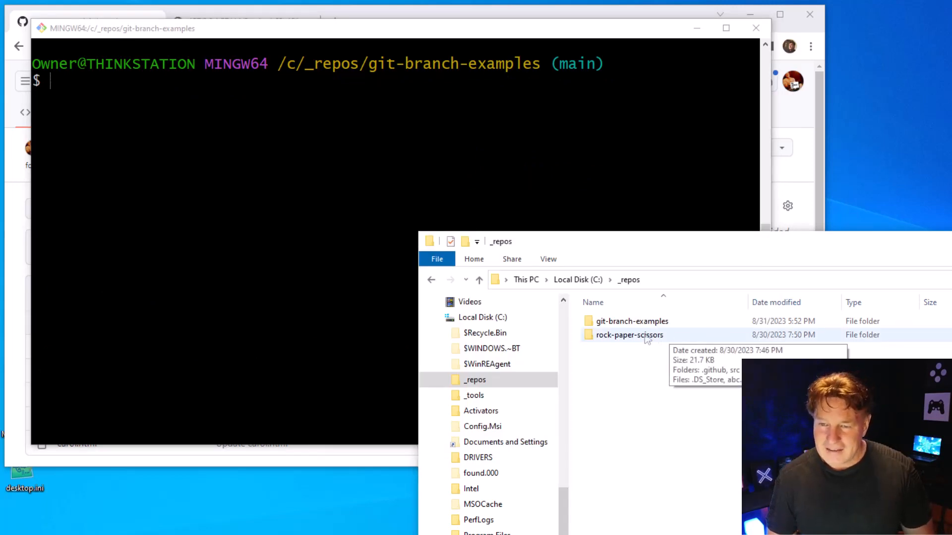
- List all branches, showing only main plus origin/main and origin/HEAD
text(git branch -)
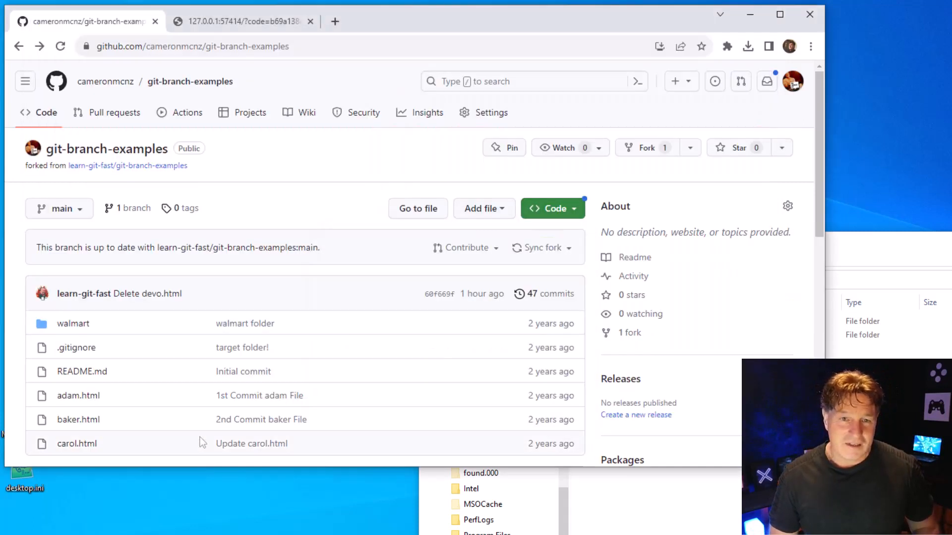
click(59, 208)
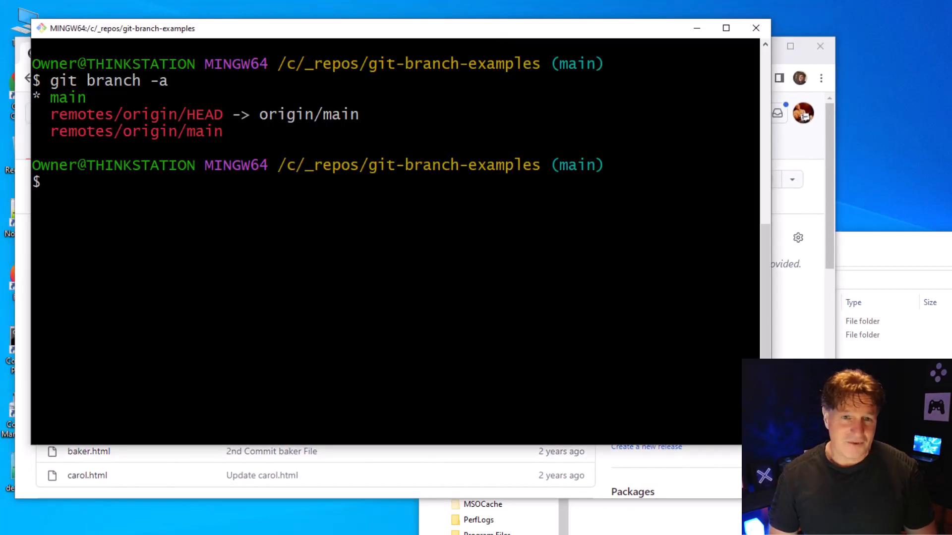
- Create new-branch with git branch, verify with git branch -a, and switch to it
text(git branch new-)
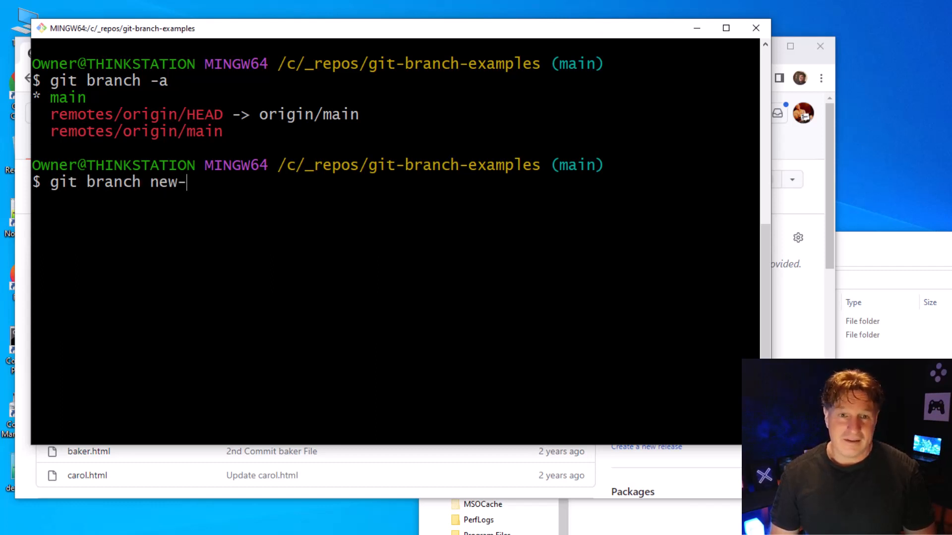
text(branch)
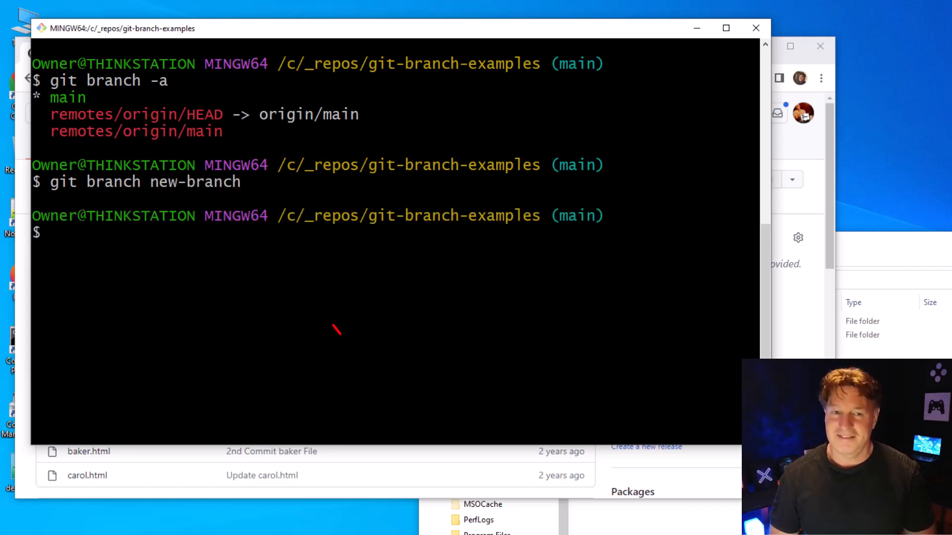
text(git branch new-branch)
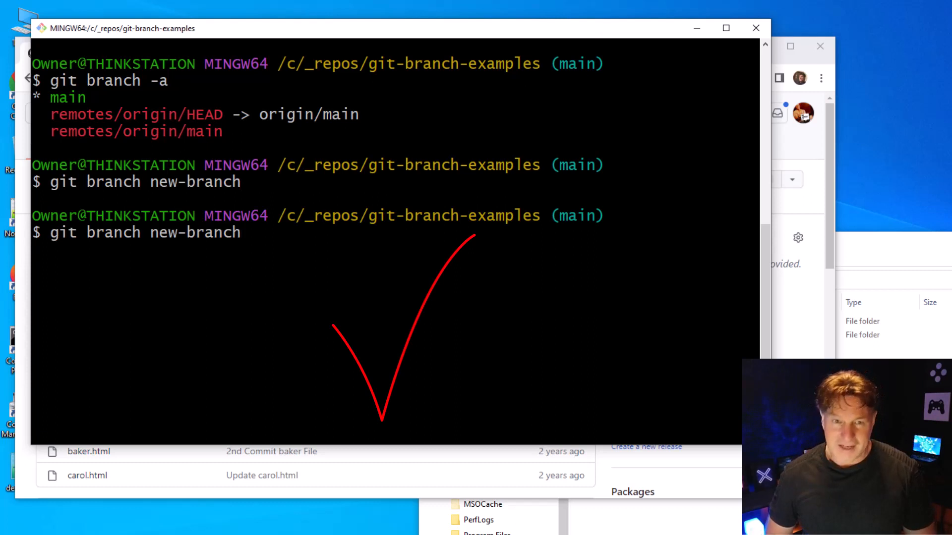
text(git branch -a)
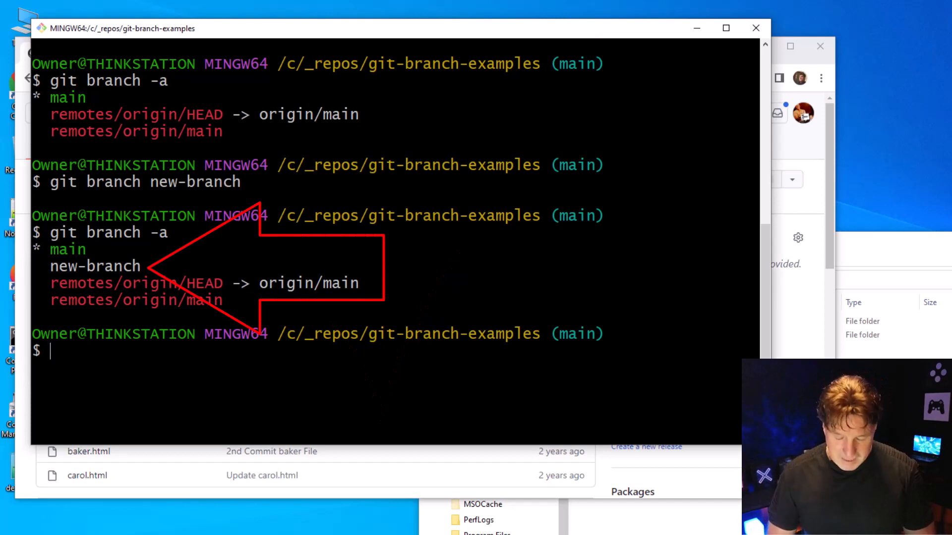
text(git w)
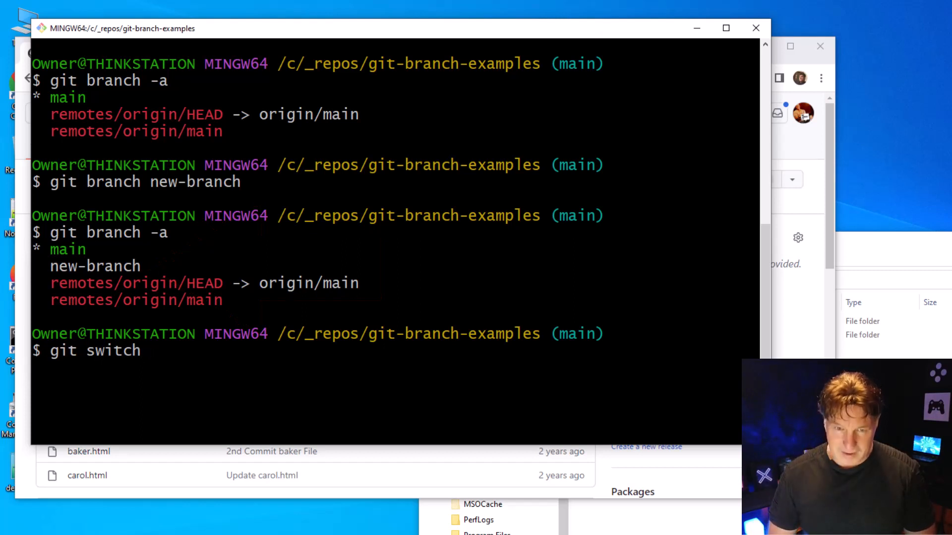
text(n)
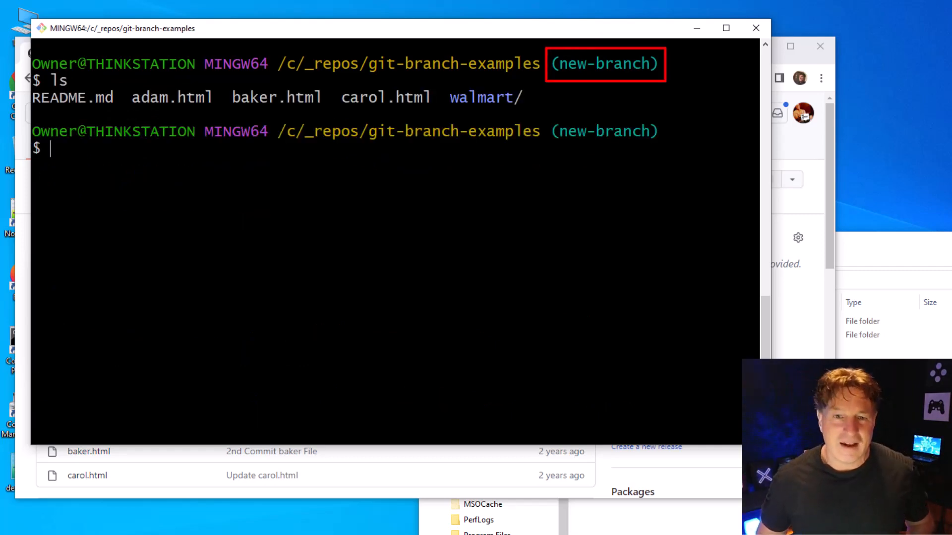
text(touch devo.html)
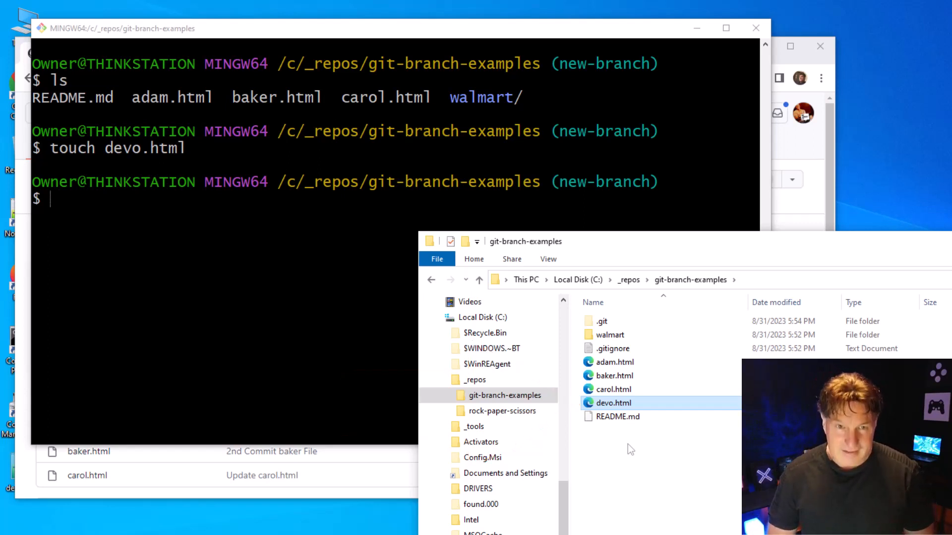
- Create empty devo.html and echo.html files with touch
text(te)
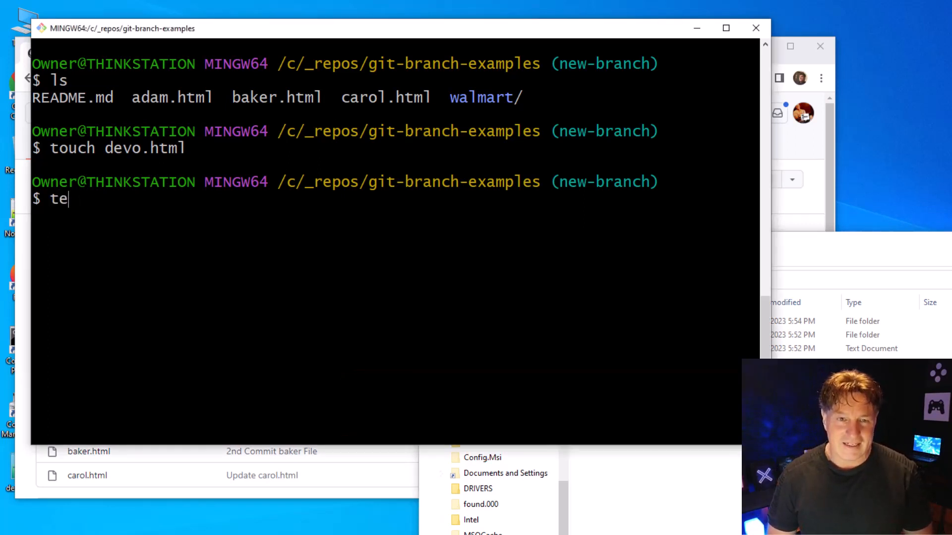
text(touch e)
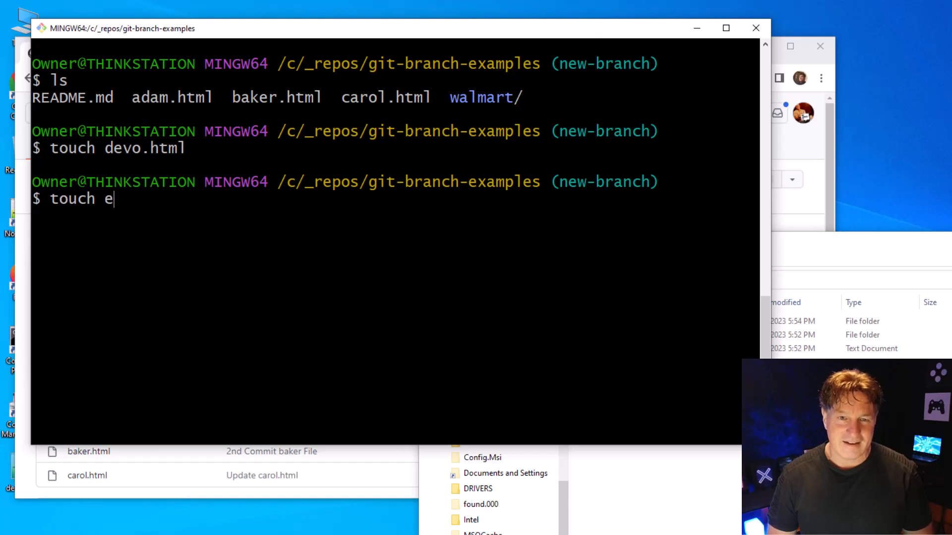
text(cho.html)
text(g)
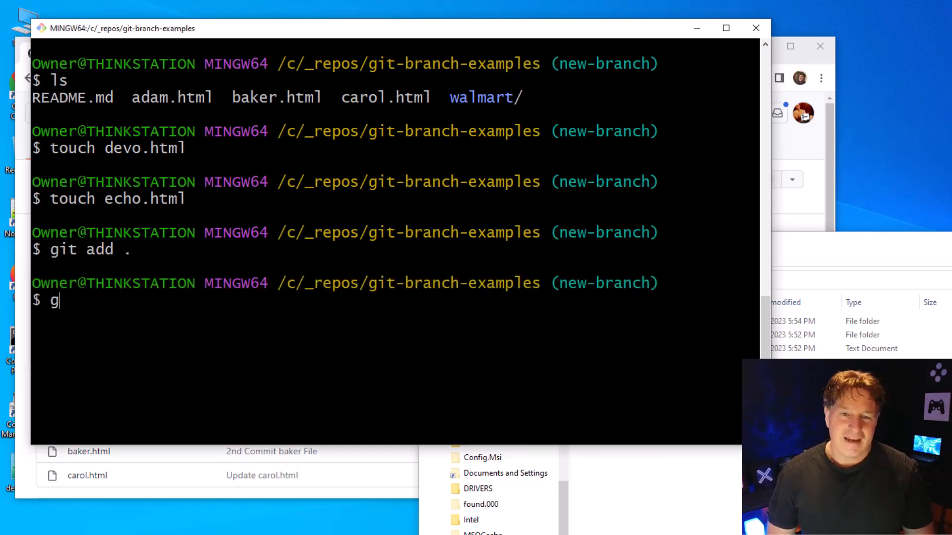
- Commit the new files with message "new branch local to remote repo!" and clear the terminal
text(it commit -m ")
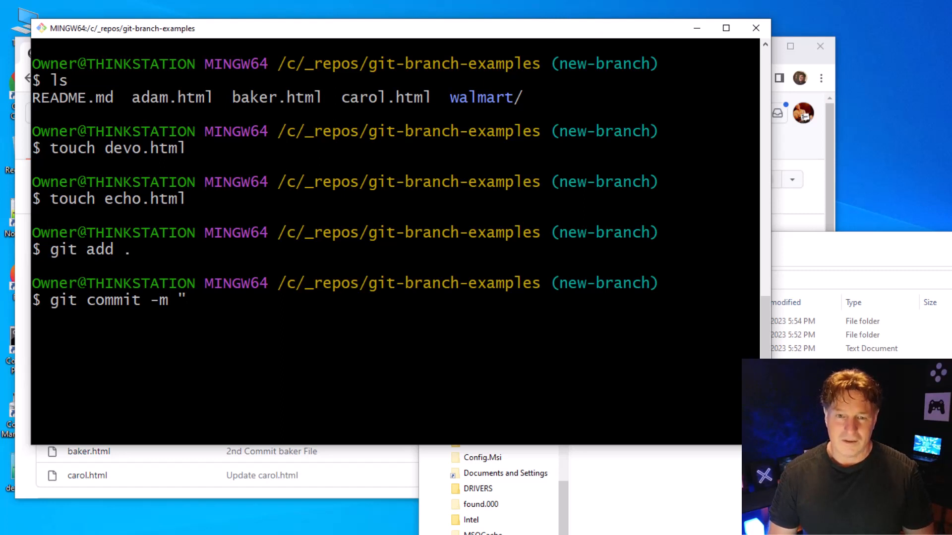
text(new branch)
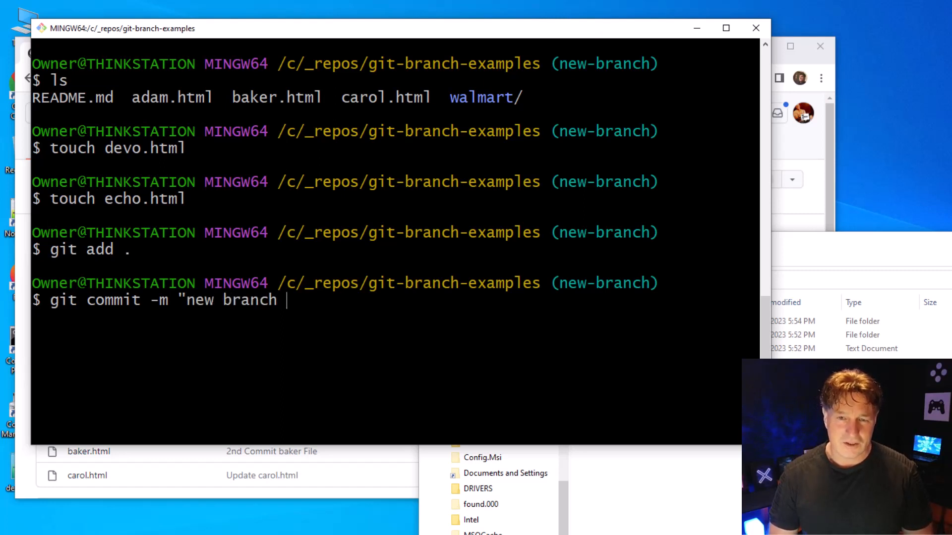
text(local to remo)
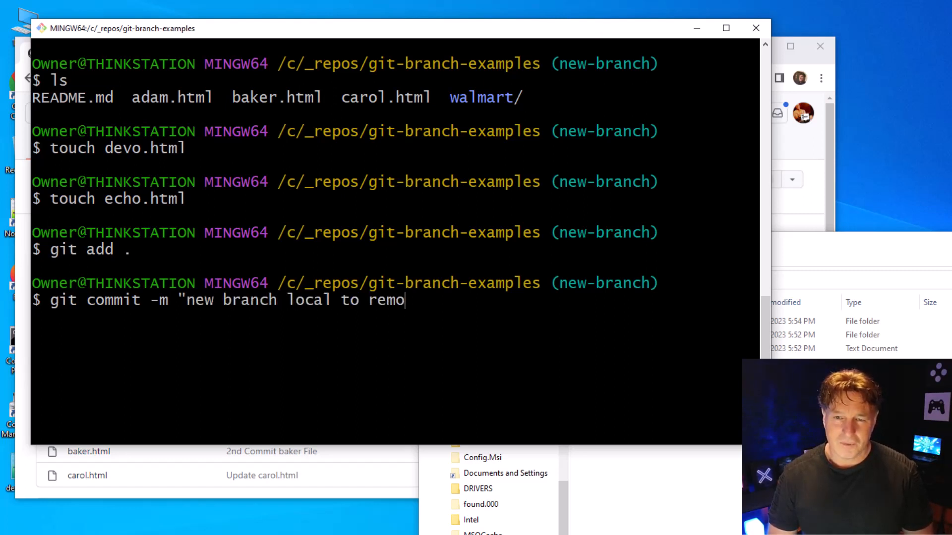
text(te repo!")
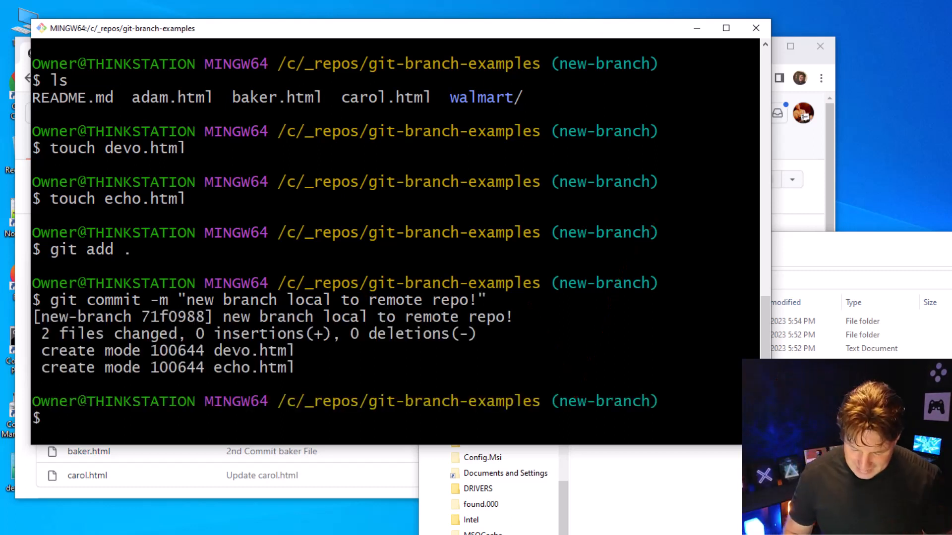
text(clear)
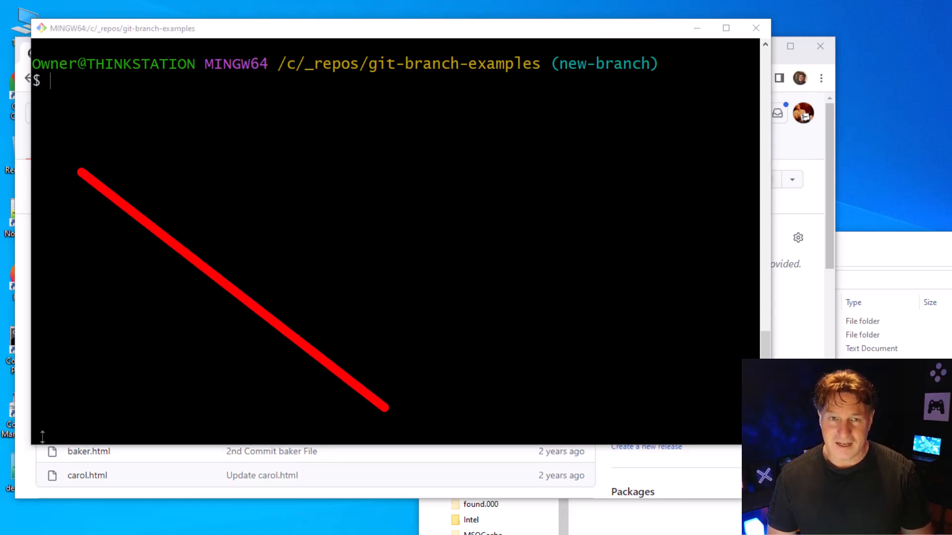
- Run git push origin, which fails since new-branch has no upstream branch
drag(389, 170, 143, 361)
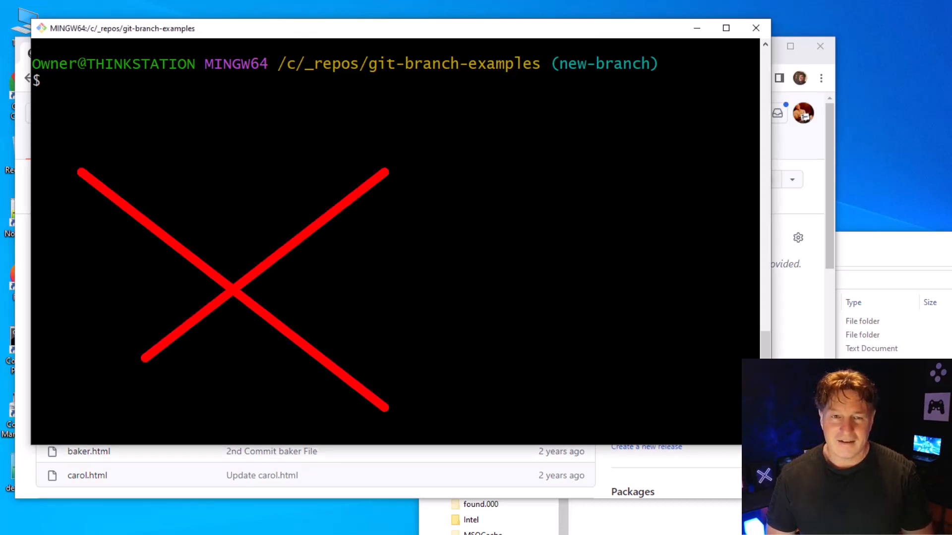
text(git push o)
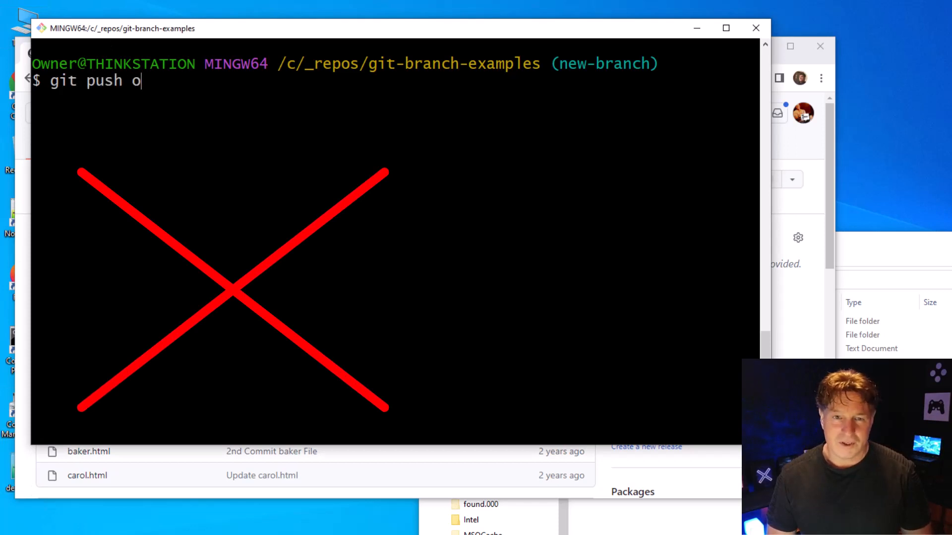
text(ri)
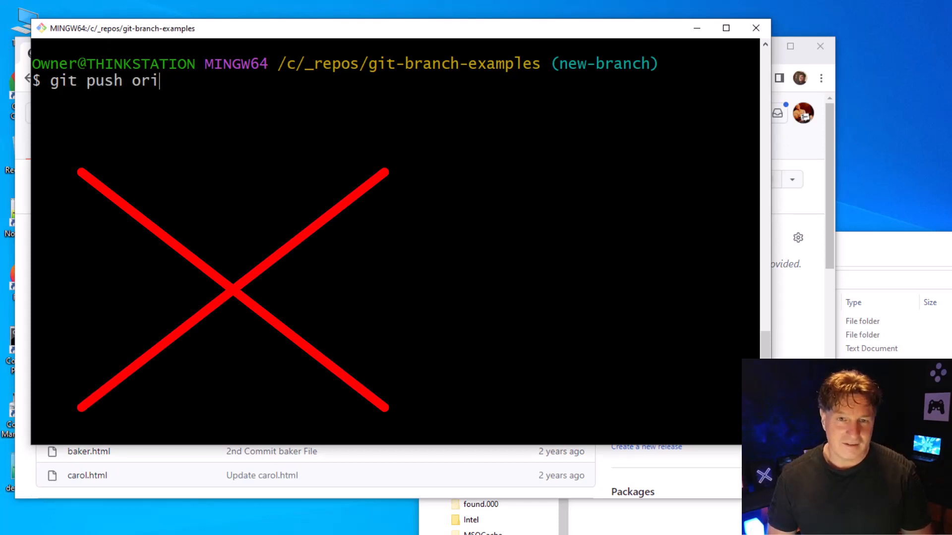
text(gin)
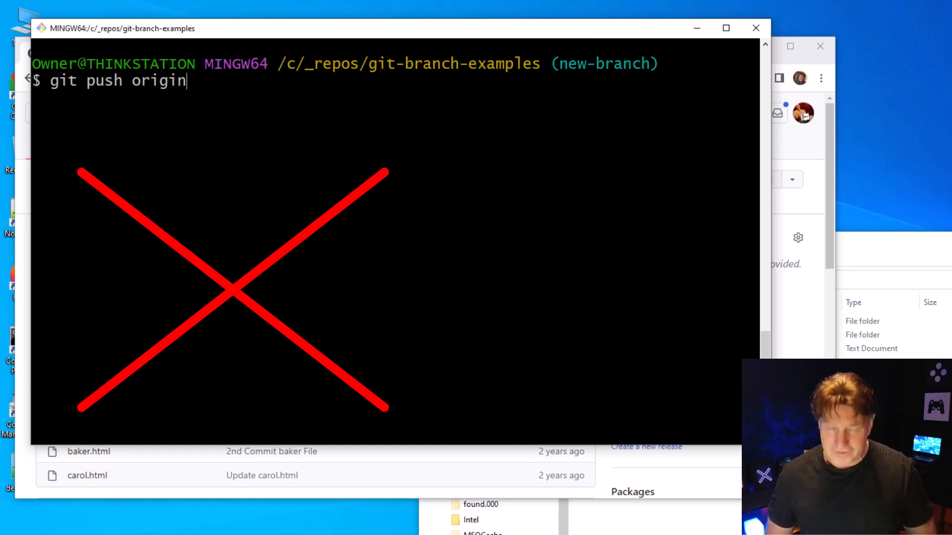
key(Enter)
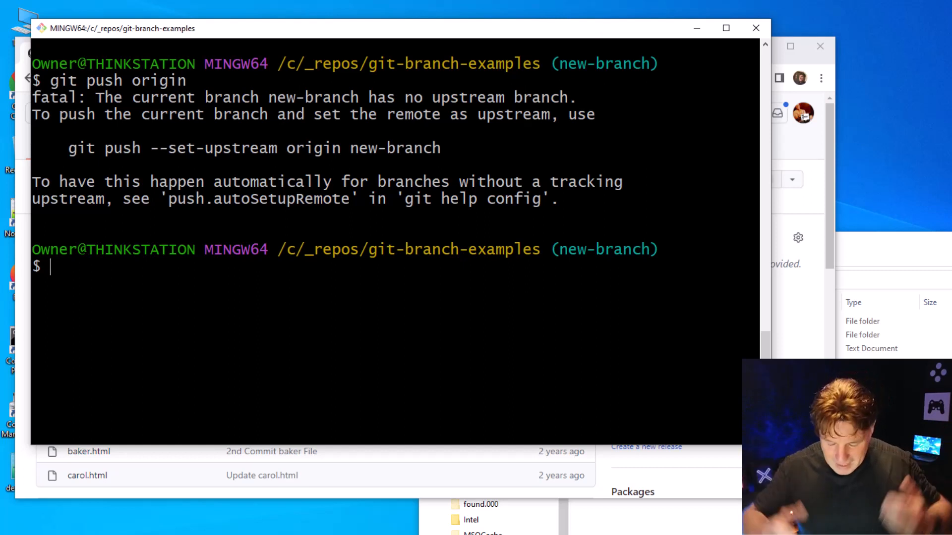
- Run git push --set-upstream origin new-branch so the branch tracks origin/new-branch
text(git)
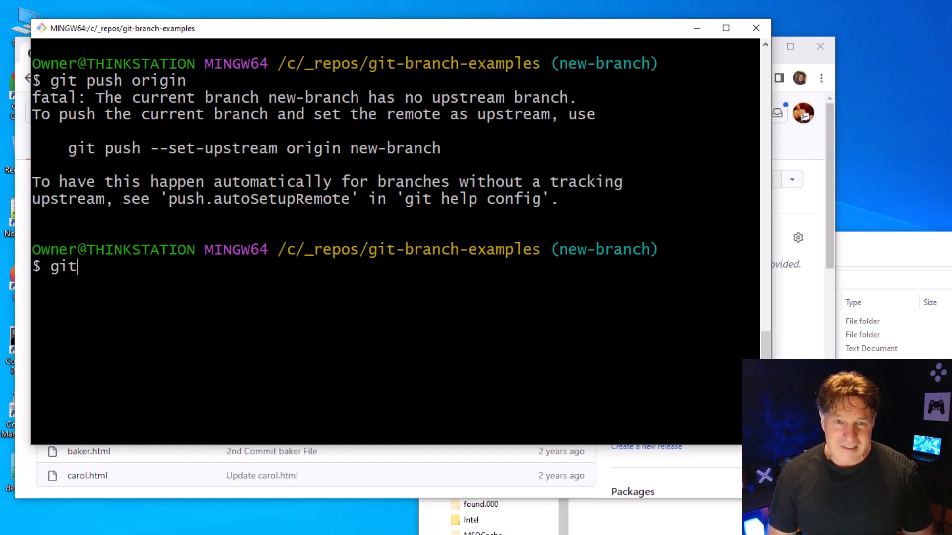
text(push)
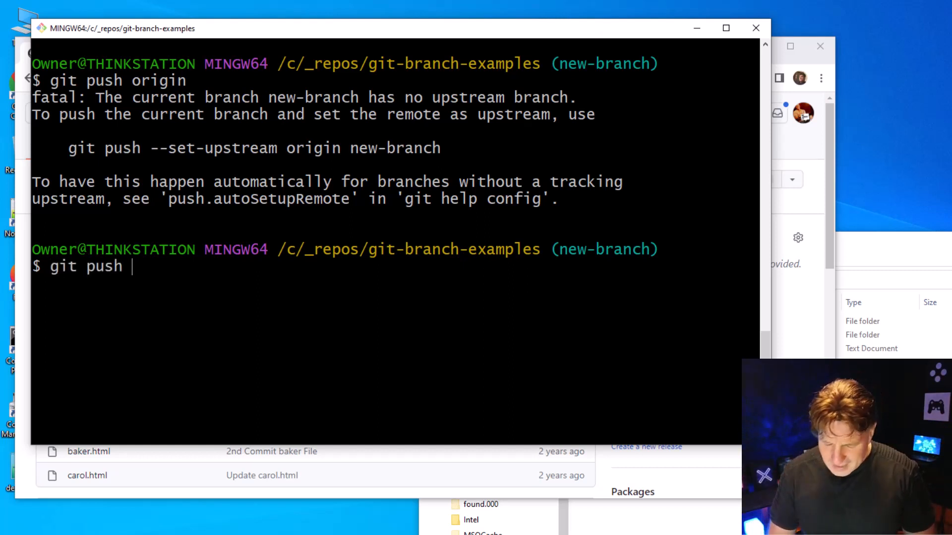
text(-)
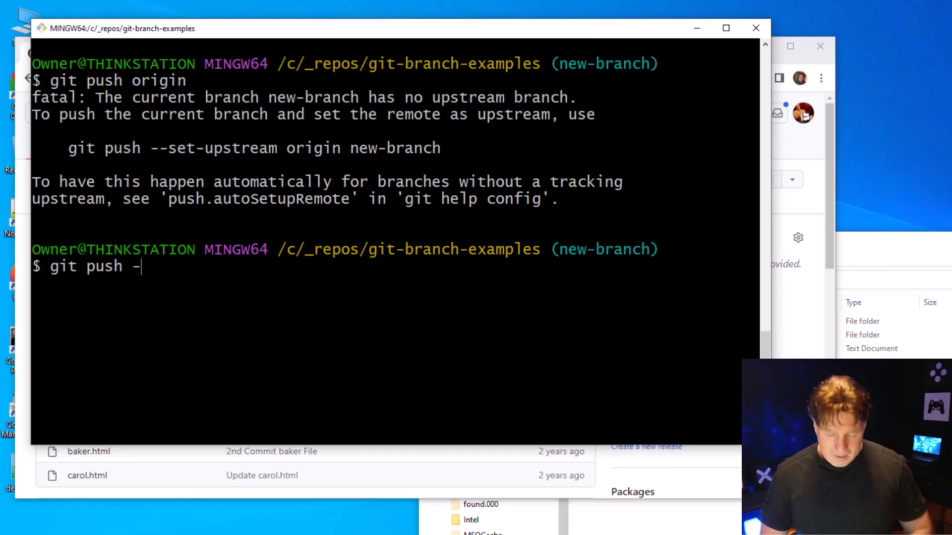
text(-set-)
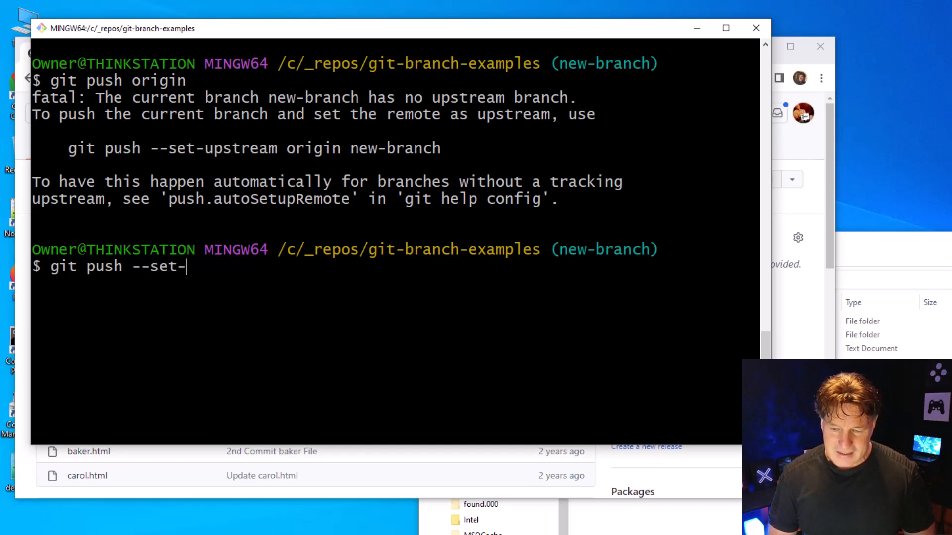
text(upstream)
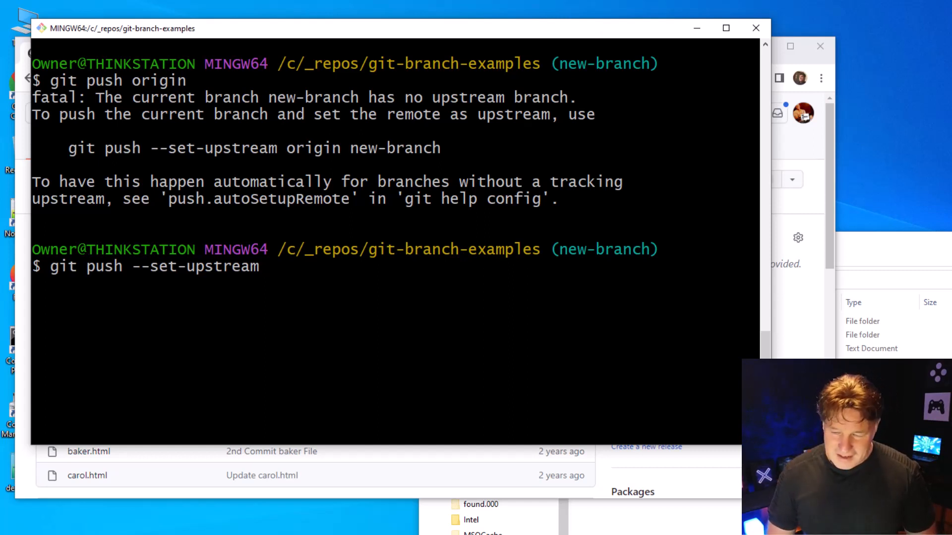
text(origin)
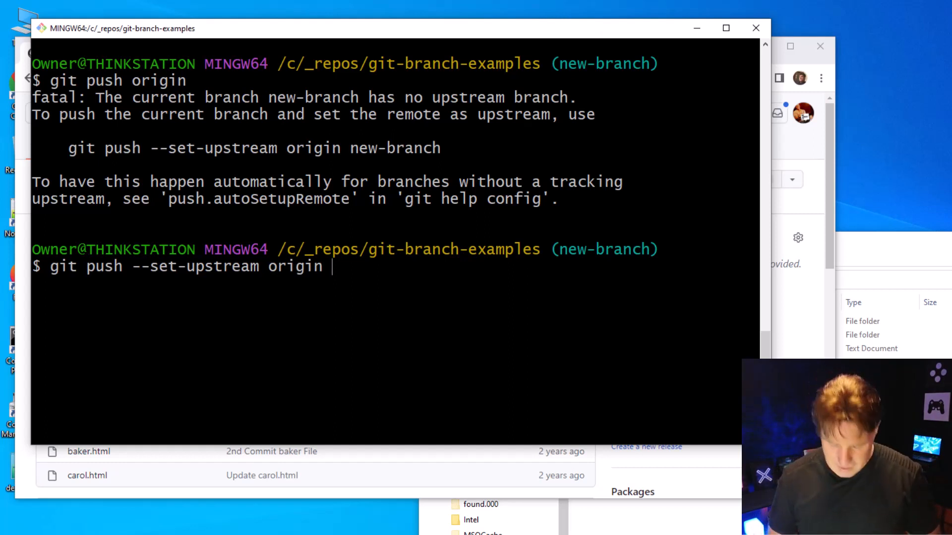
text(new-branch)
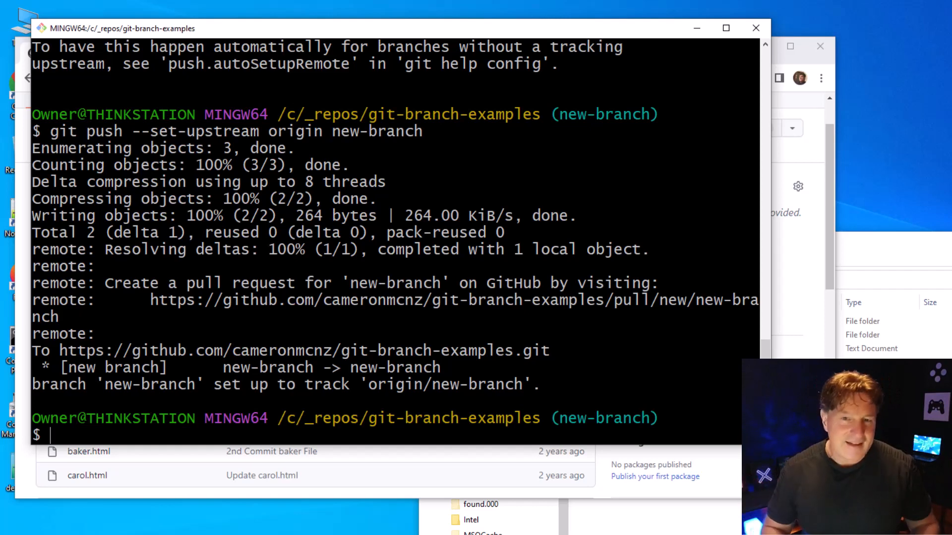
text(git)
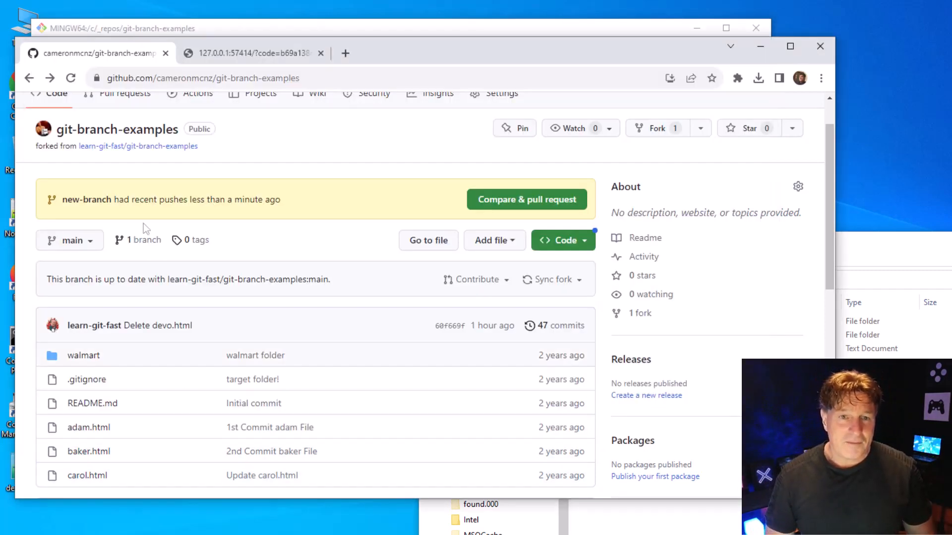
mouse_move(72, 77)
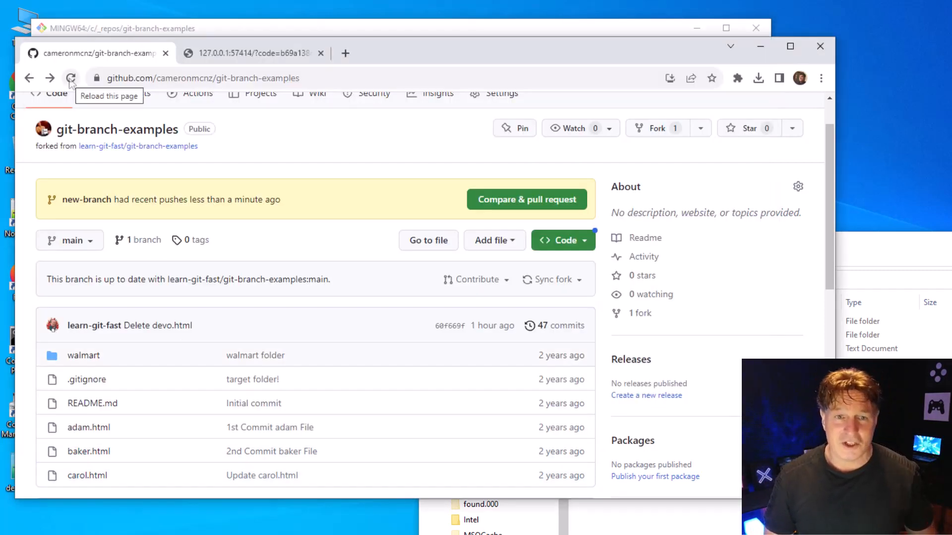
- Reload the repository page and show the branch list now containing new-branch and main
click(71, 78)
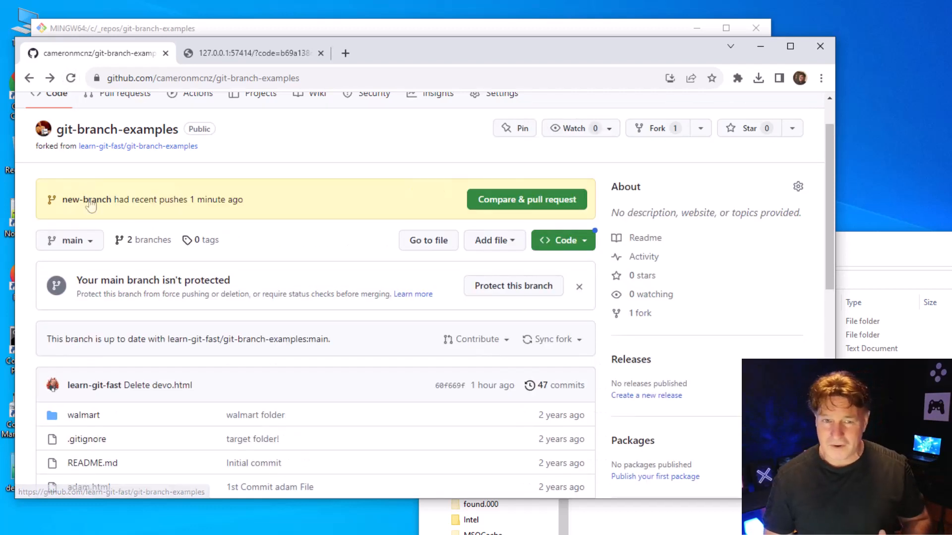
click(69, 240)
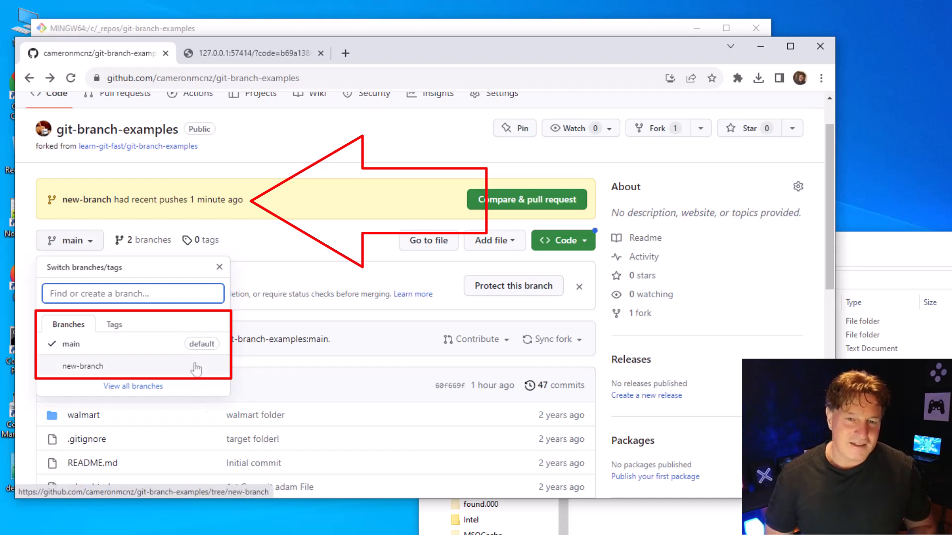
- Switch the repository view to new-branch, one commit ahead of main, and expand the Add file menu
click(82, 367)
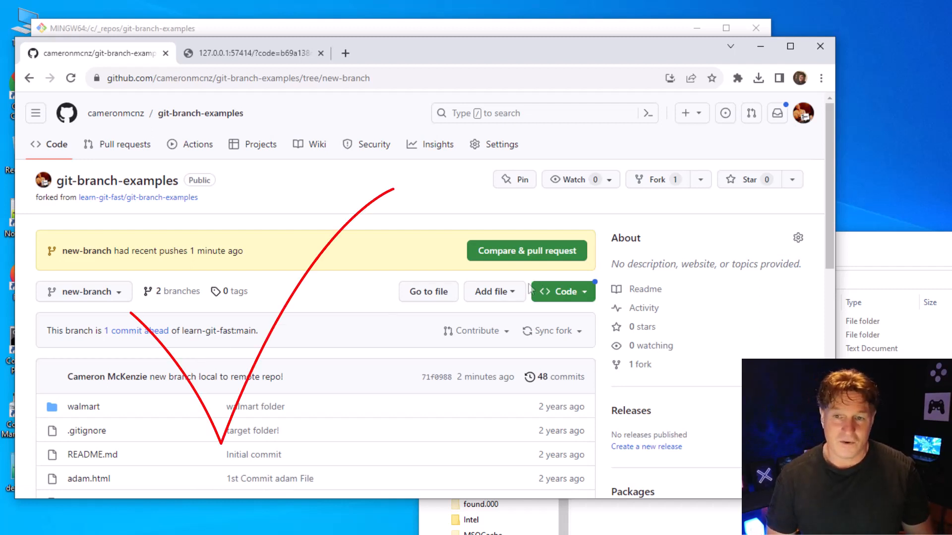
click(494, 291)
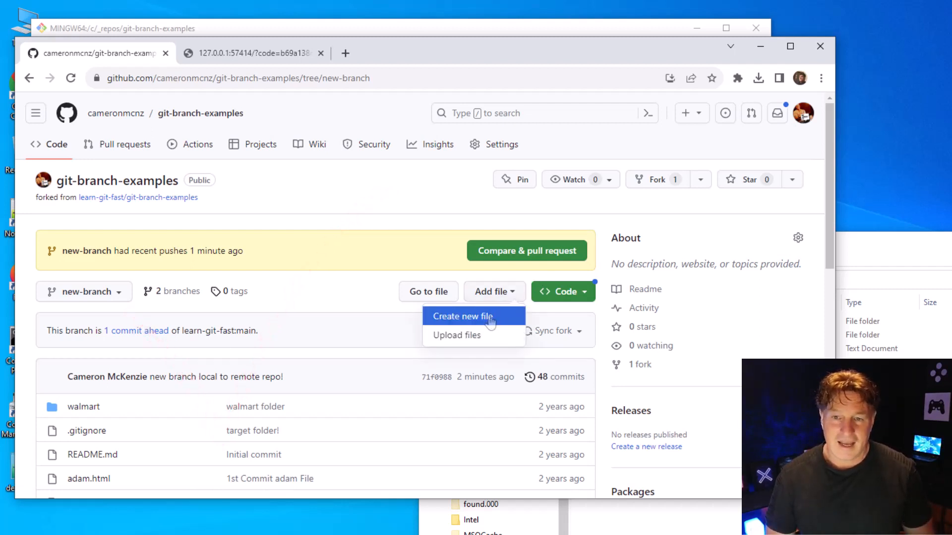
- Draft a new file fred.html on new-branch reading "Hello Fred! Remote Push Working!"
click(462, 316)
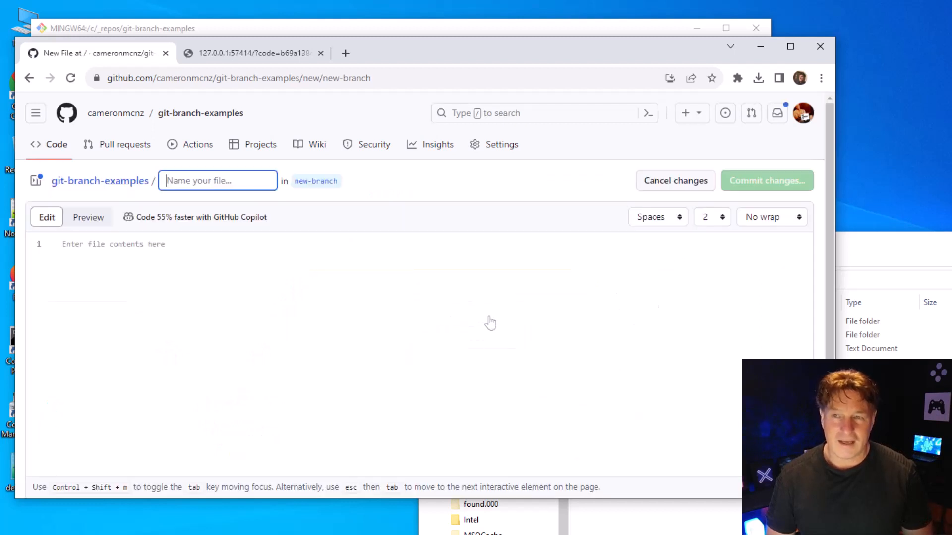
text(fred)
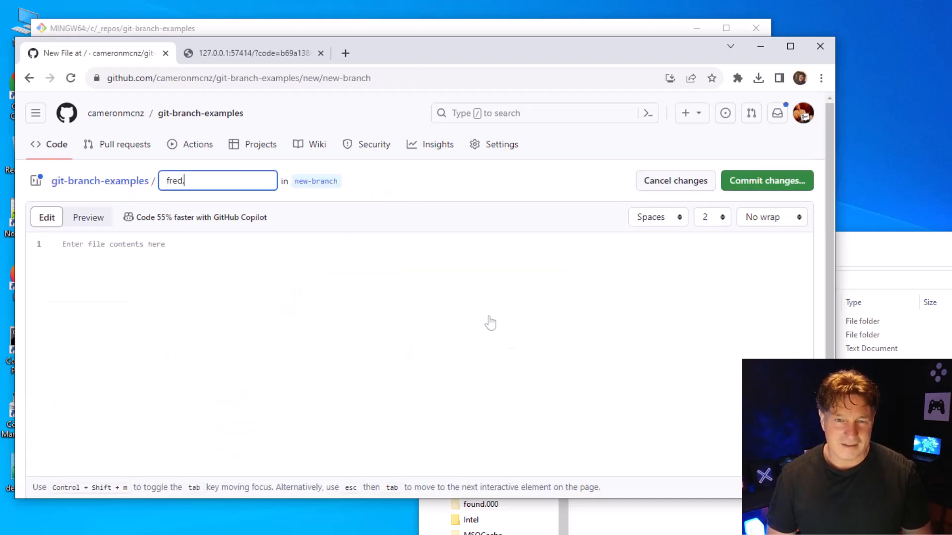
text(.html)
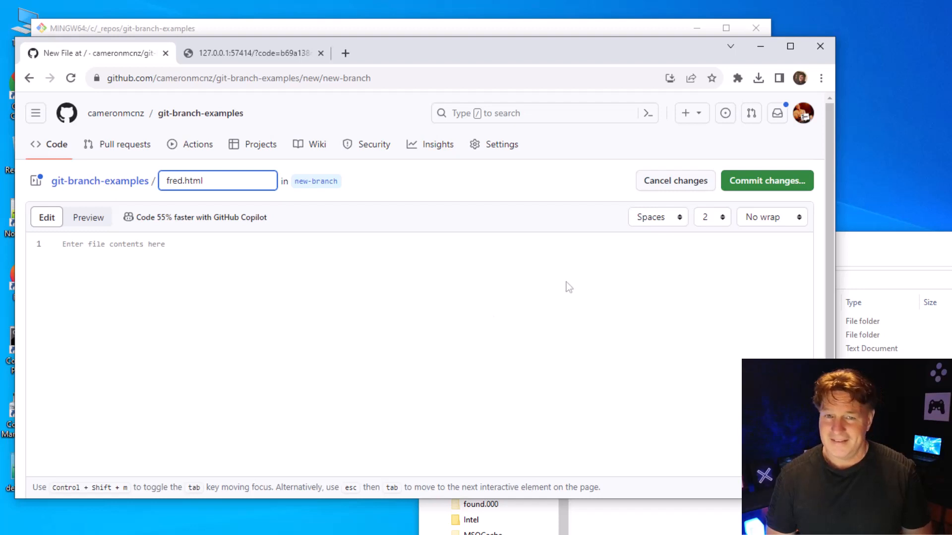
text(Hello Fred)
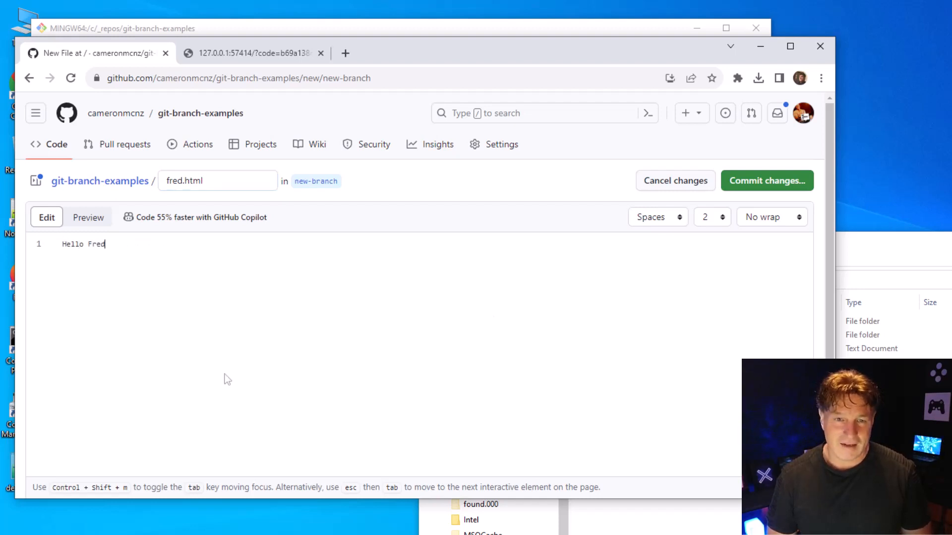
text(! Remote Push)
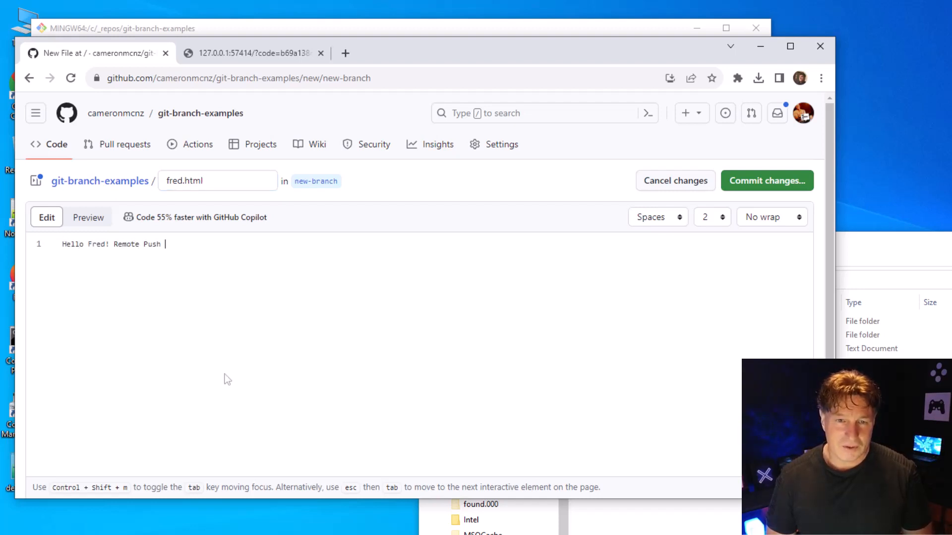
text(Working!)
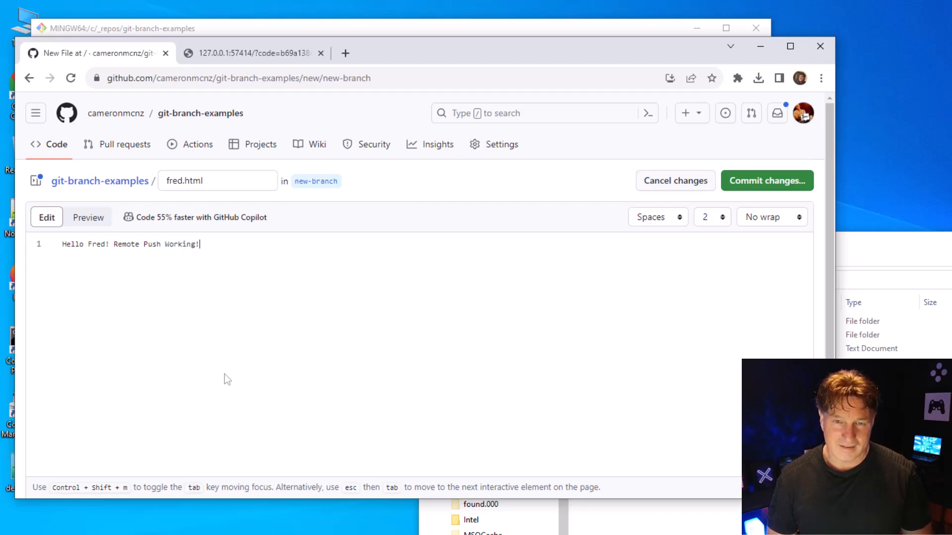
- Commit fred.html directly to new-branch
click(767, 181)
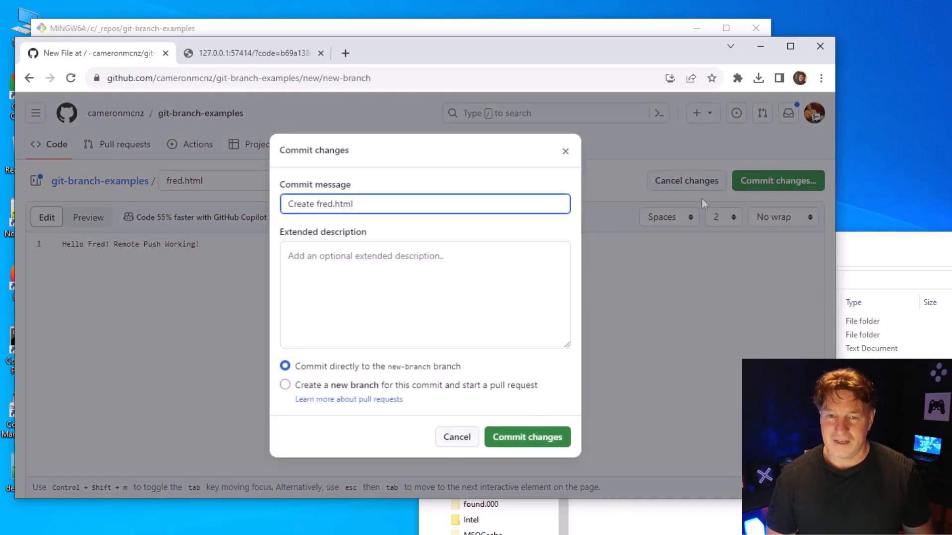
click(528, 436)
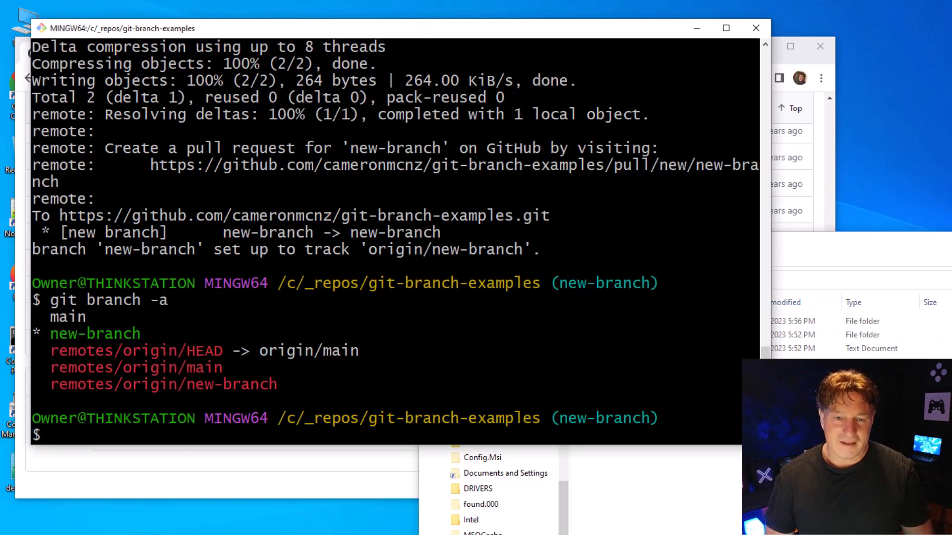
- Pull fred.html into local new-branch, then create gold.html and stage it
text(git pull origin)
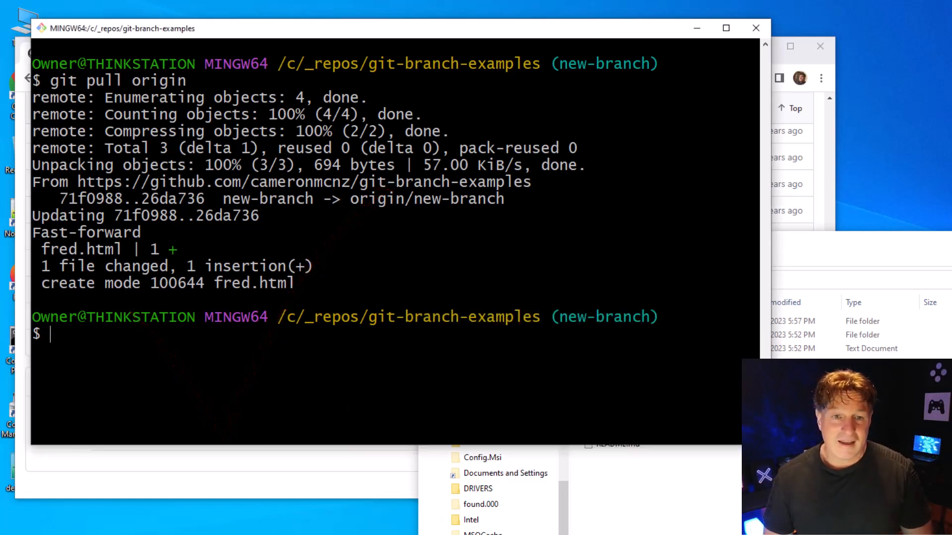
text(touch go)
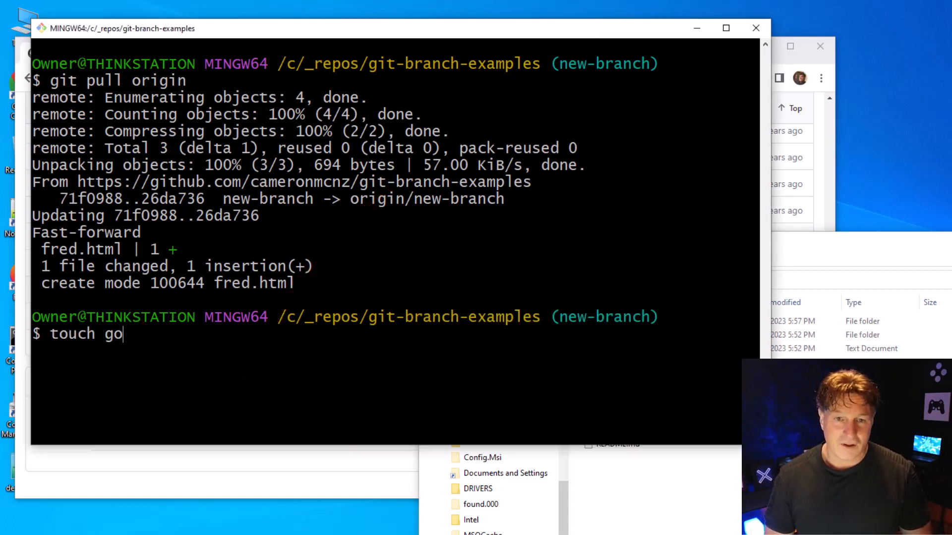
text(ld.)
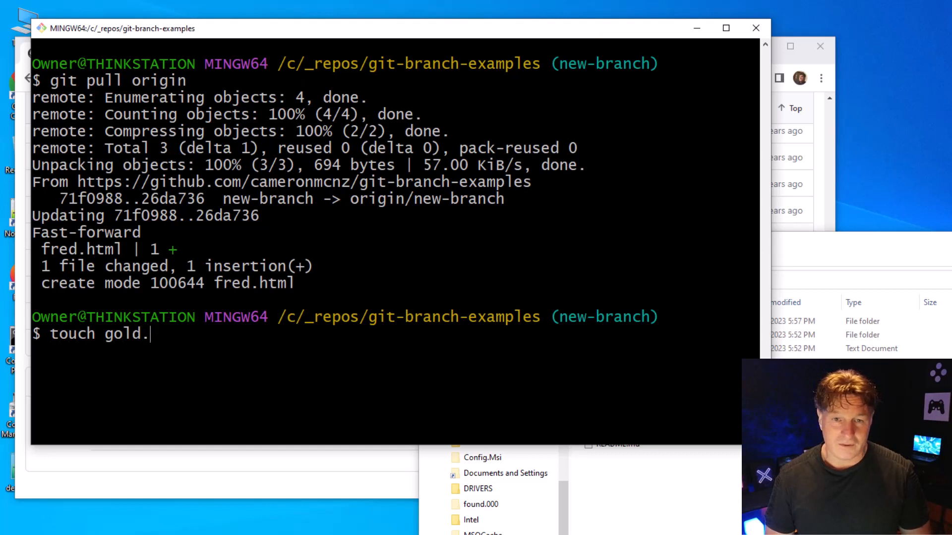
text(git add .)
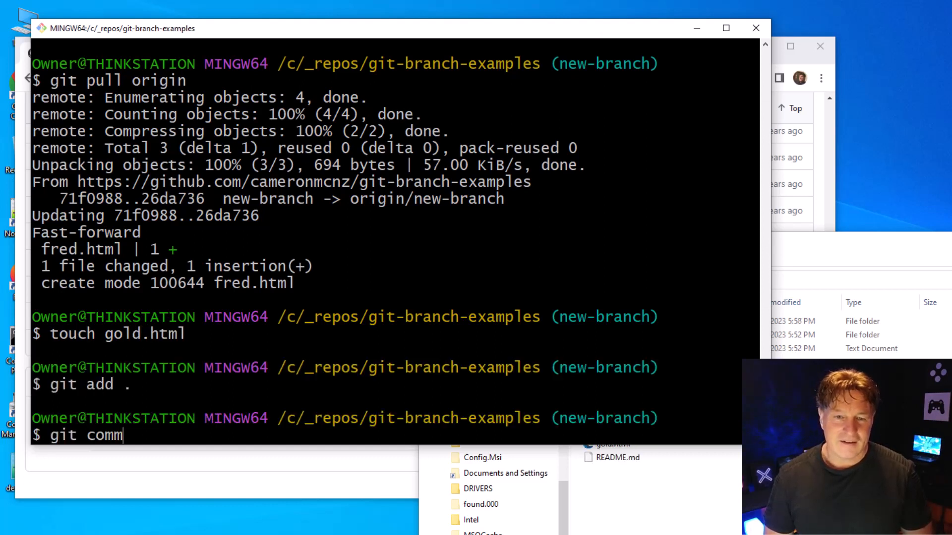
- Commit gold.html with message "gold to push to remote!" and begin pushing to origin
text(it -m "gol)
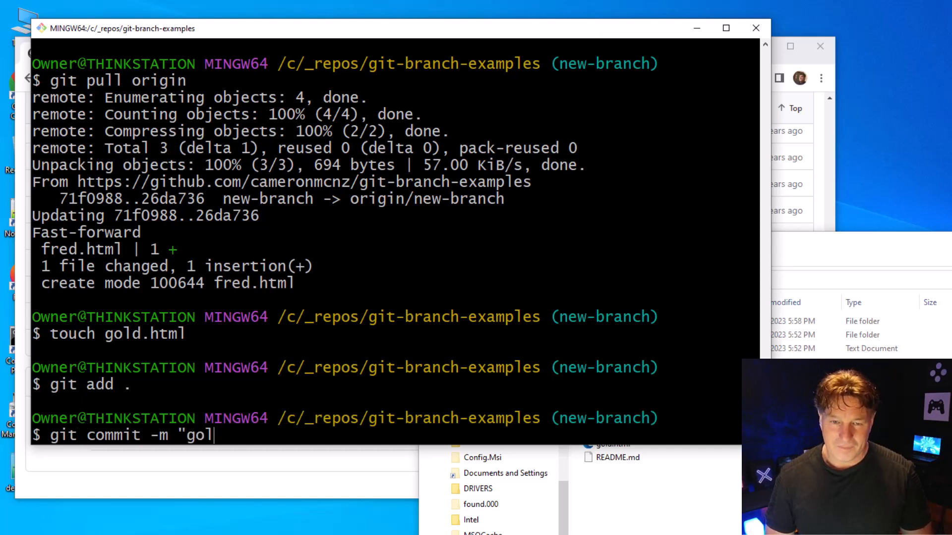
text(d to push)
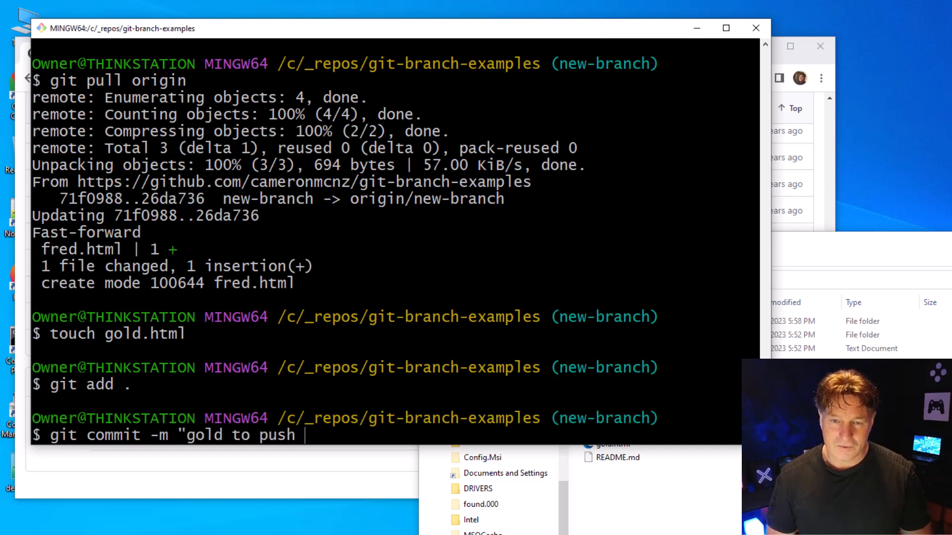
text(to remote!)
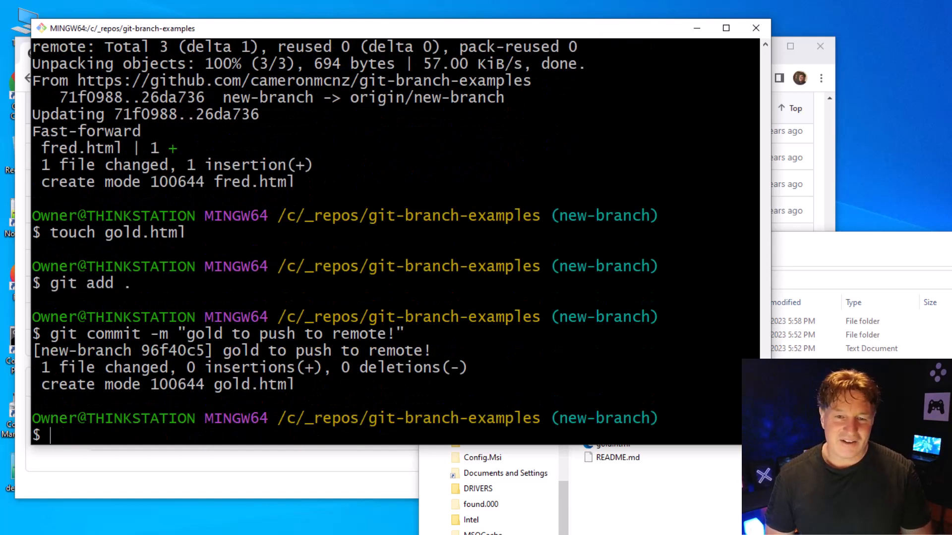
text(git push oir)
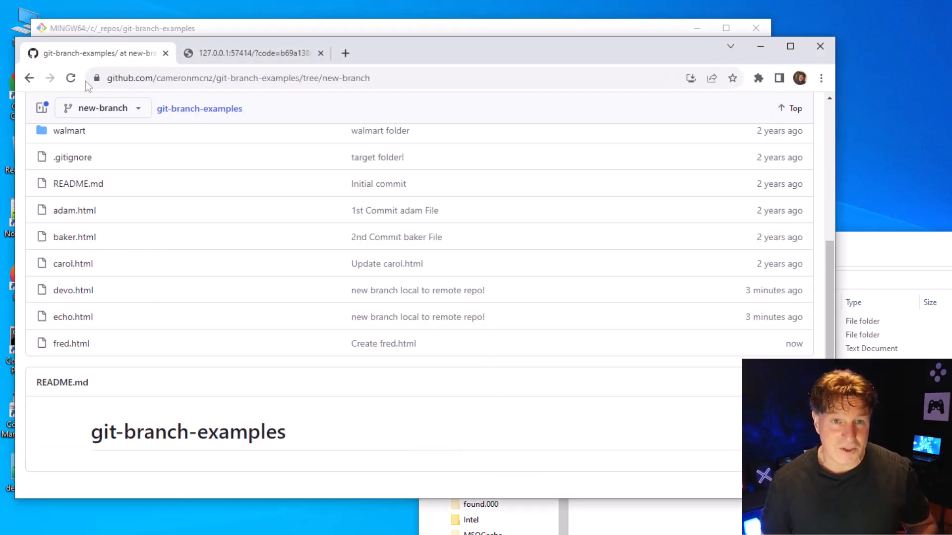
- Reload the new-branch page so gold.html appears alongside fred.html
click(70, 77)
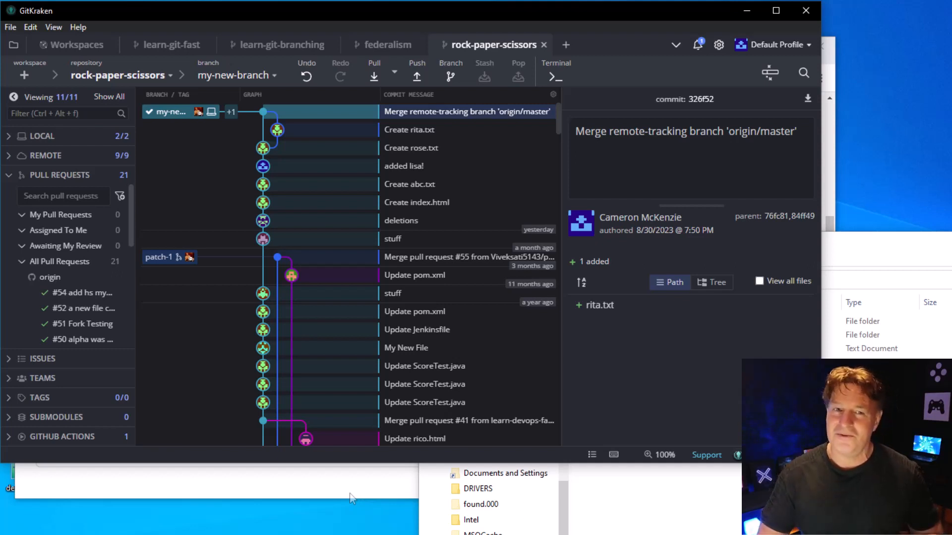
mouse_move(244, 384)
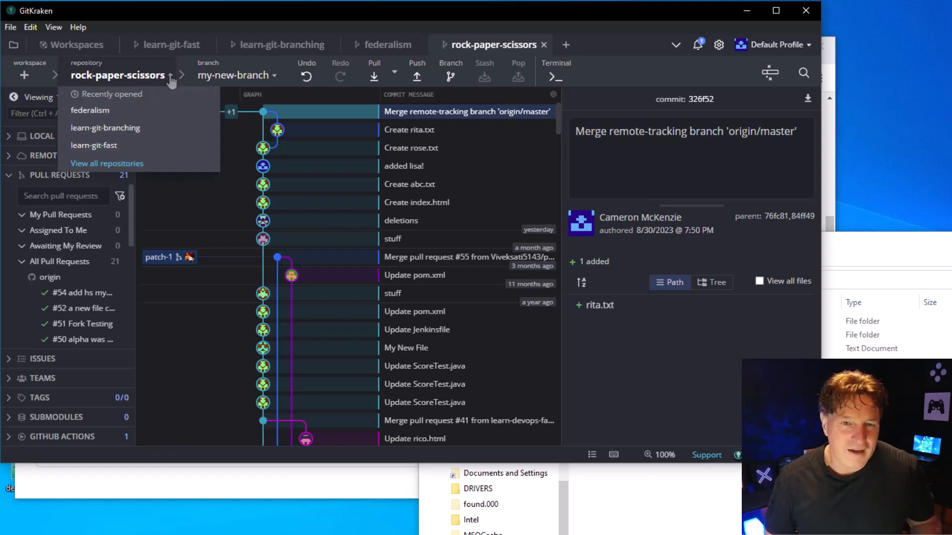
mouse_move(186, 492)
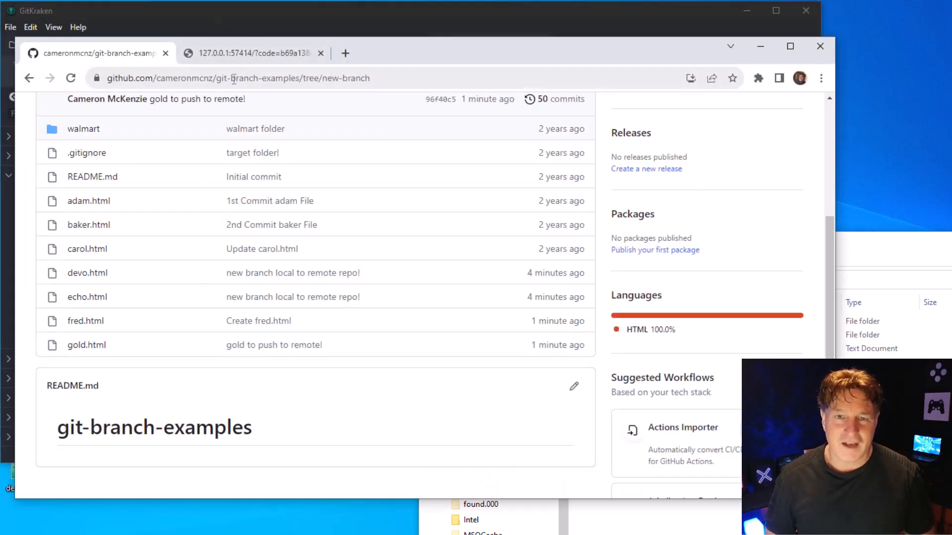
- Go to github.com/cameronmcnz/rock-paper-scissors and list its existing branches
text(https://github.com/cameronmcnz/r)
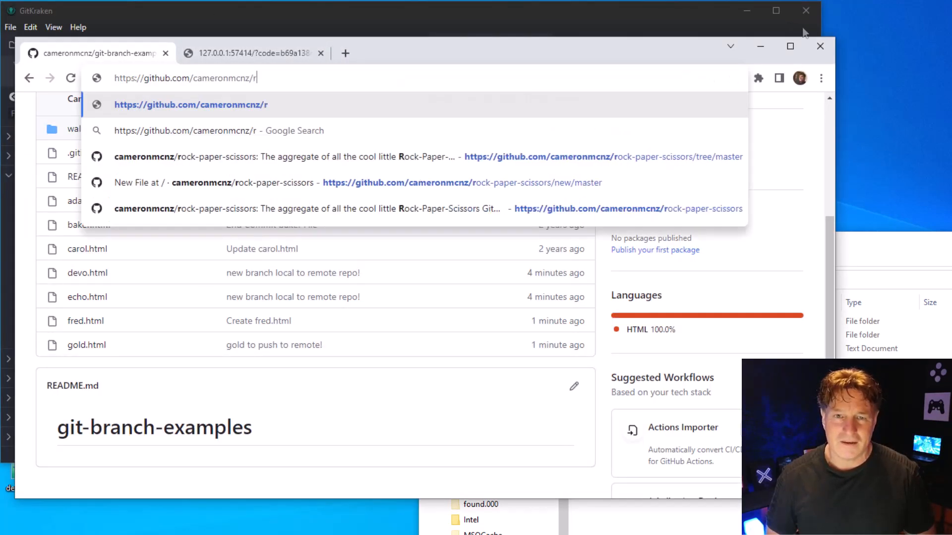
mouse_move(831, 82)
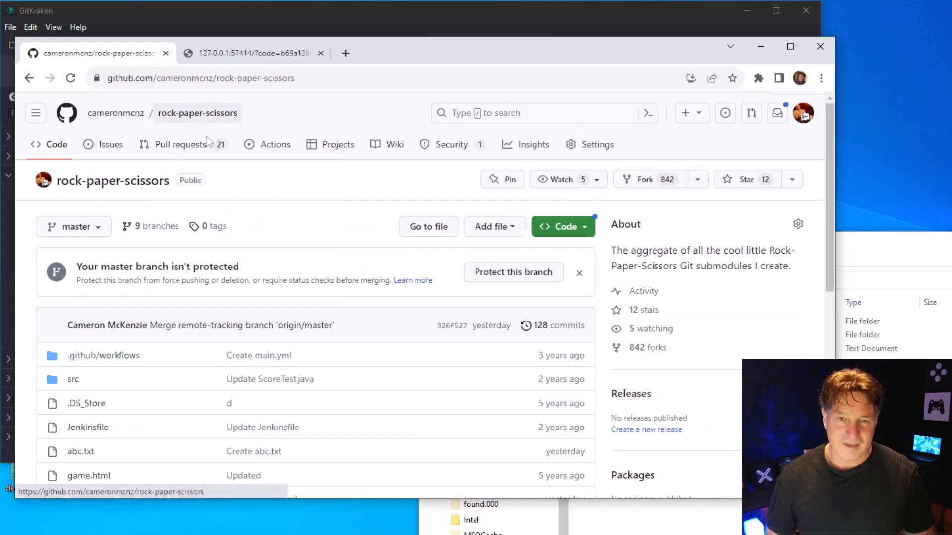
click(74, 226)
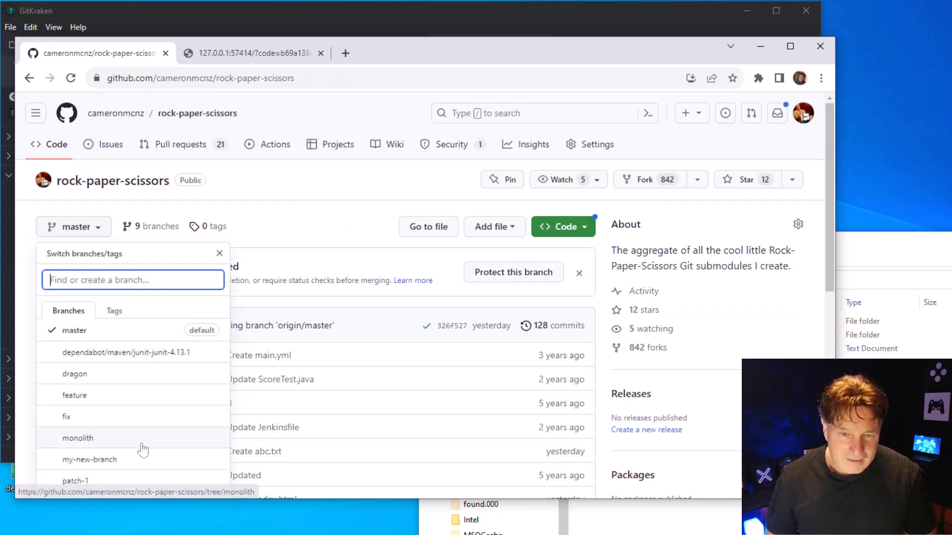
mouse_move(123, 429)
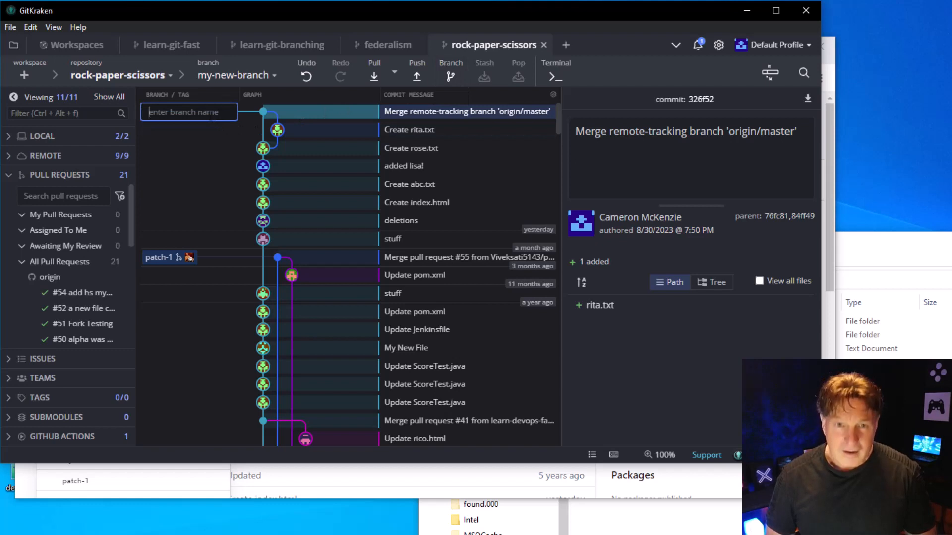
- Create mad-at-you-branch in rock-paper-scissors and check it out
text(mad-at-you)
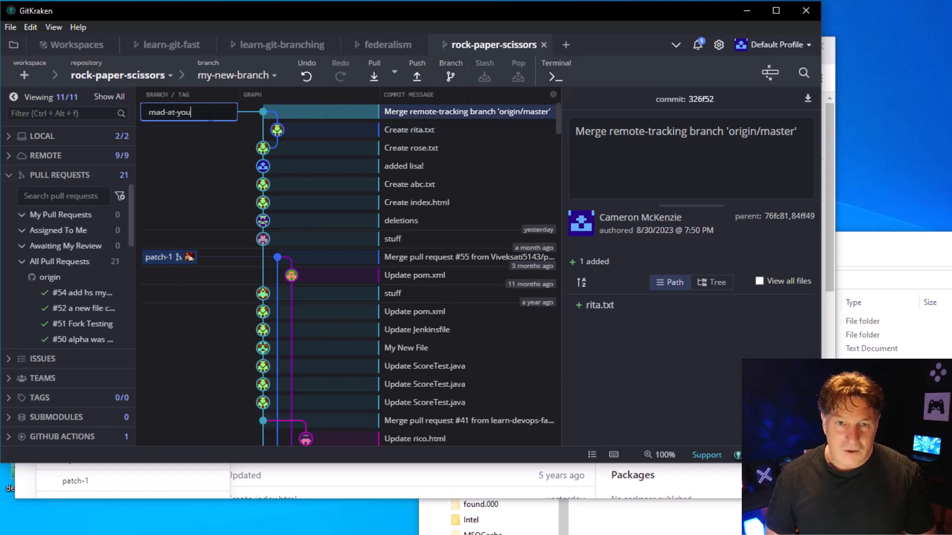
text(-branch)
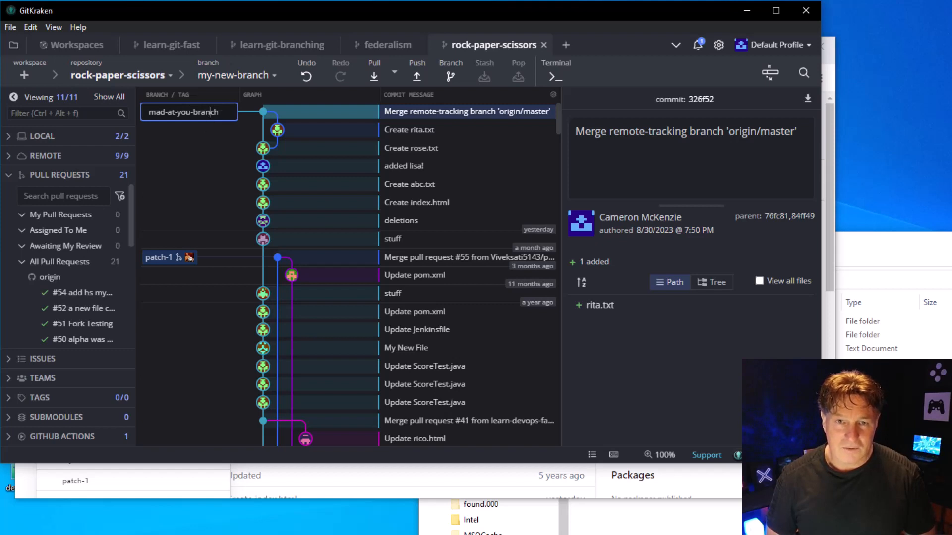
double_click(188, 111)
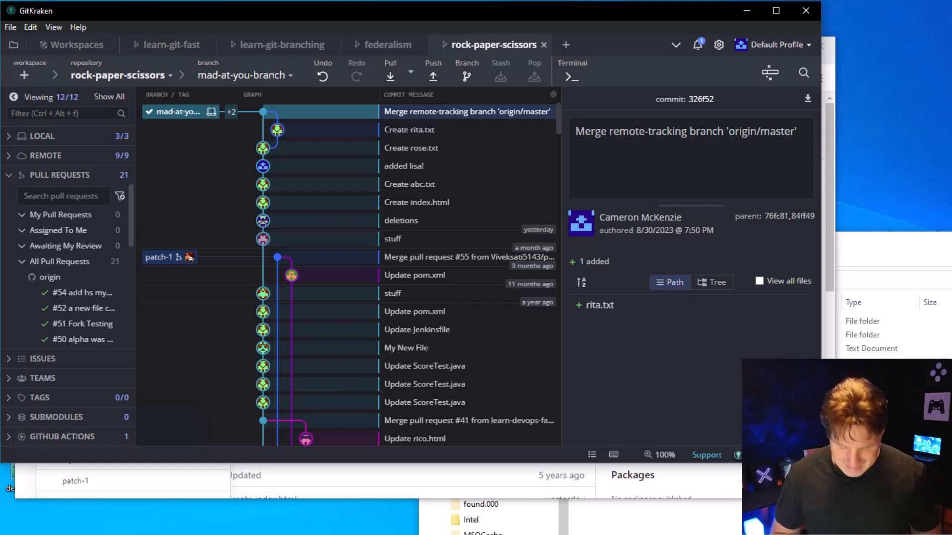
mouse_move(432, 78)
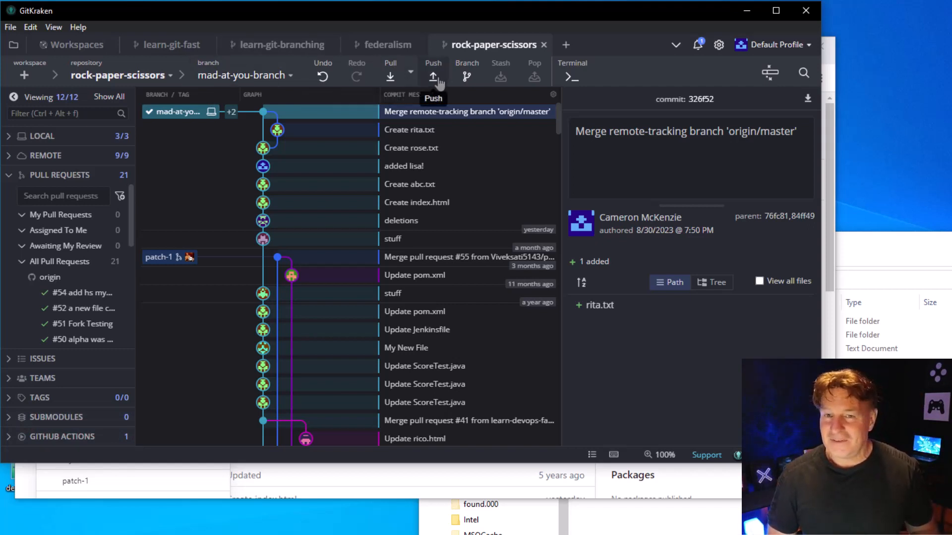
- Push mad-at-you-branch to origin
click(432, 75)
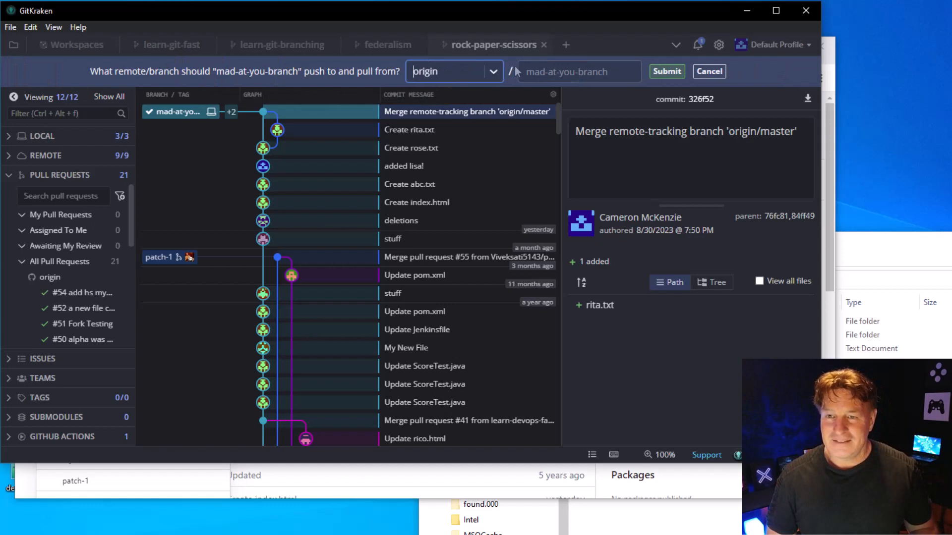
click(666, 71)
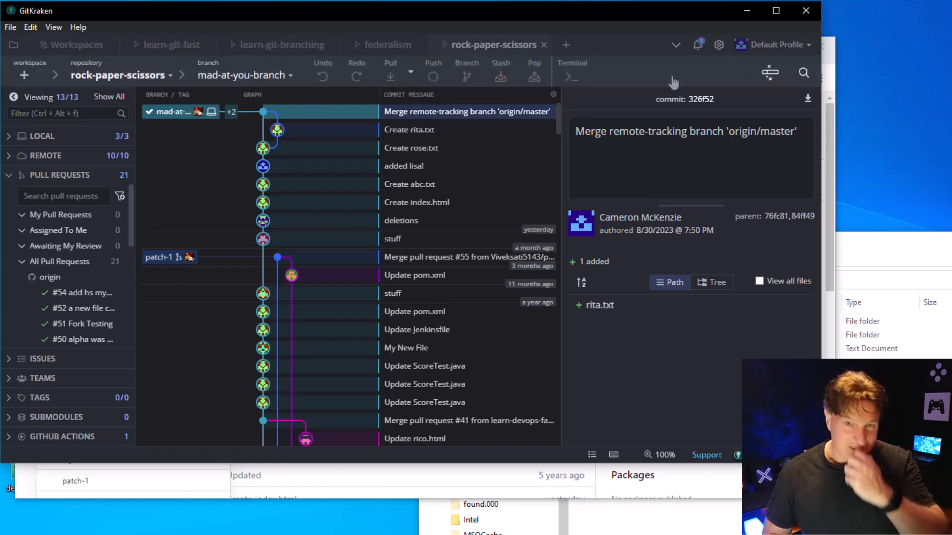
click(432, 77)
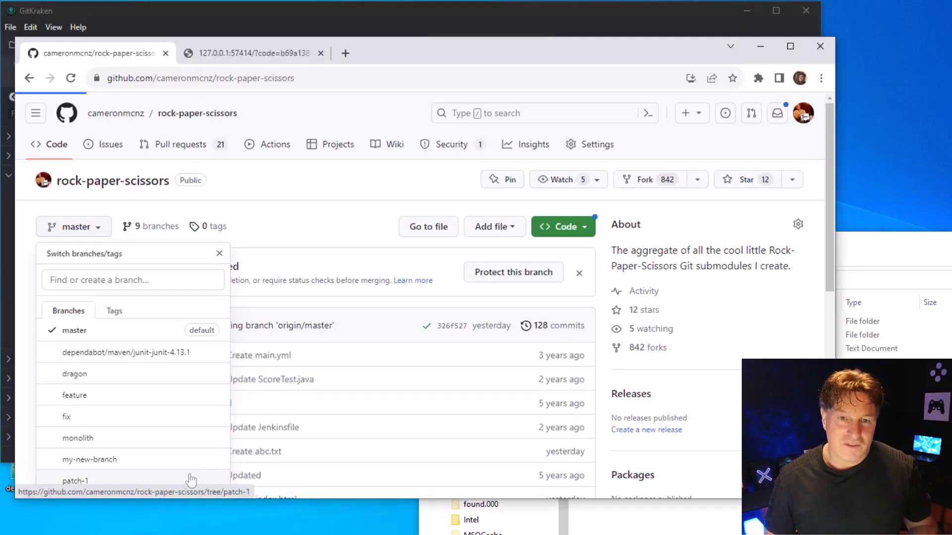
- Switch to patch-1 and reopen the branch list showing mad-at-you-branch among 10 branches
click(72, 480)
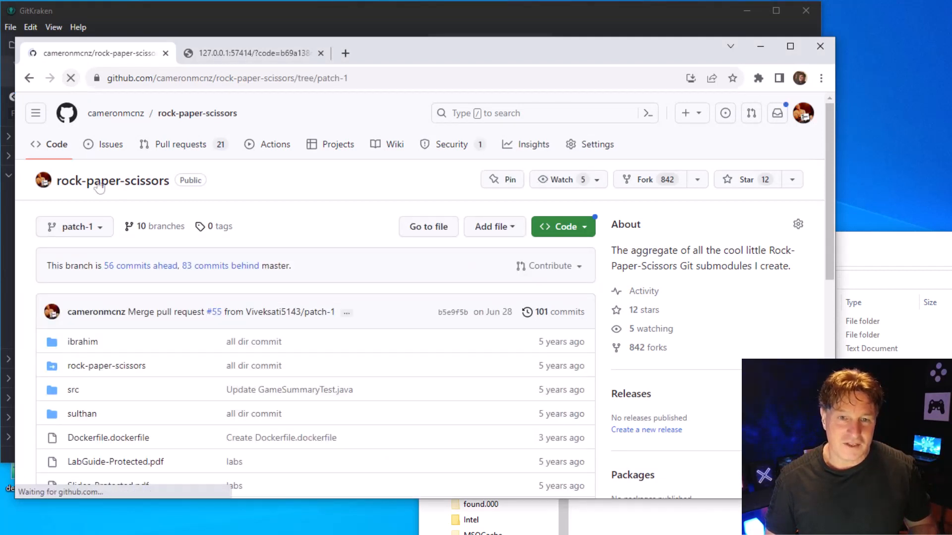
click(74, 226)
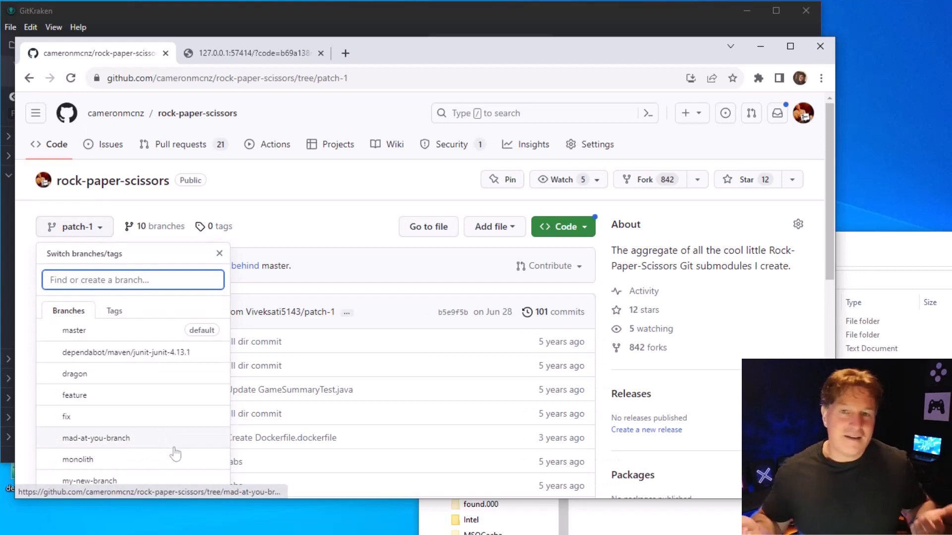
mouse_move(177, 460)
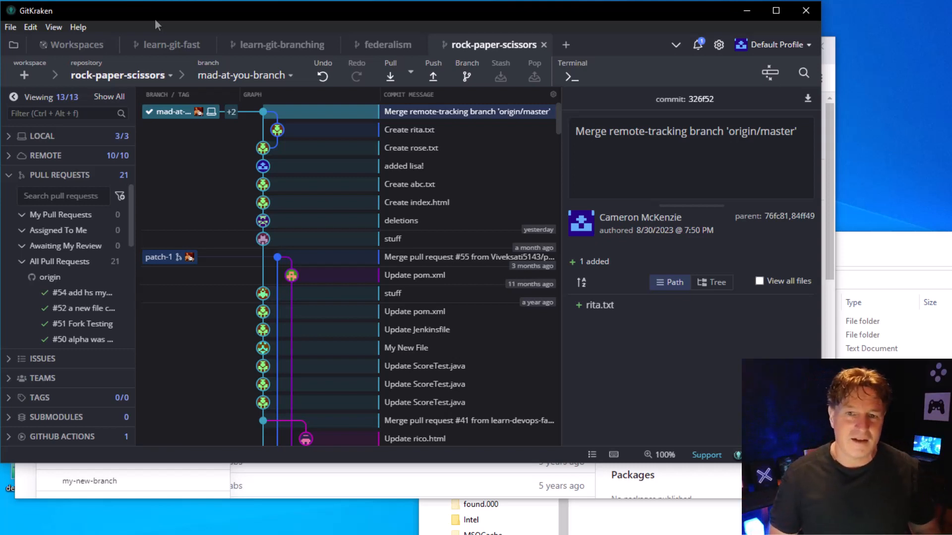
scroll(down, 3)
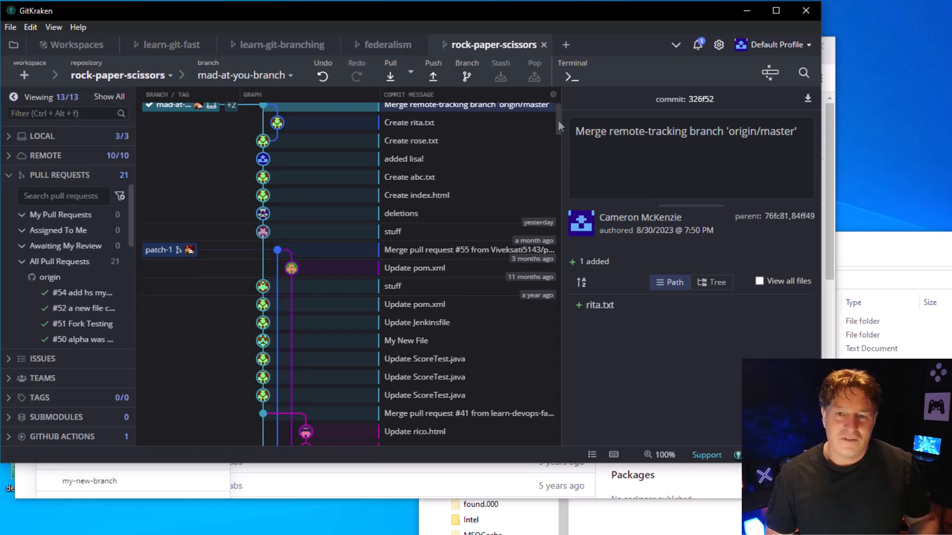
scroll(down, 3)
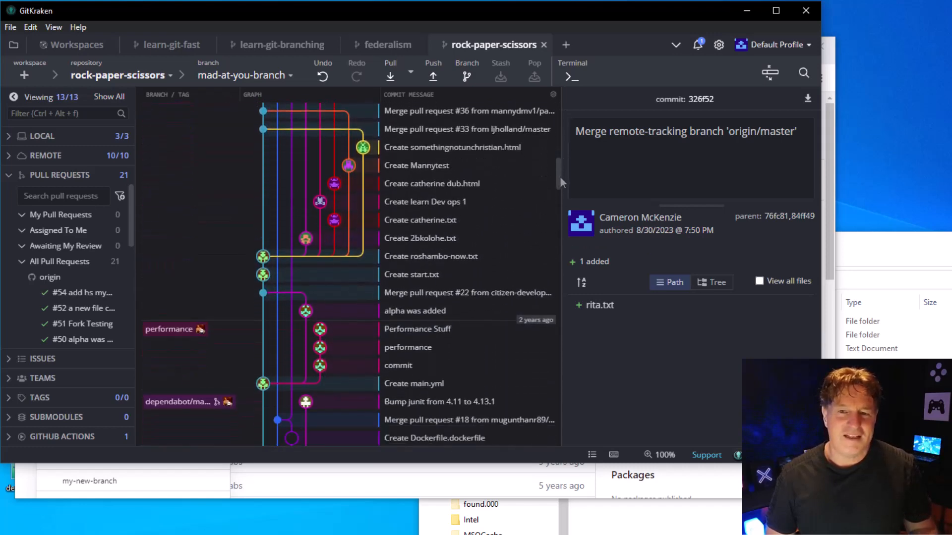
scroll(down, 3)
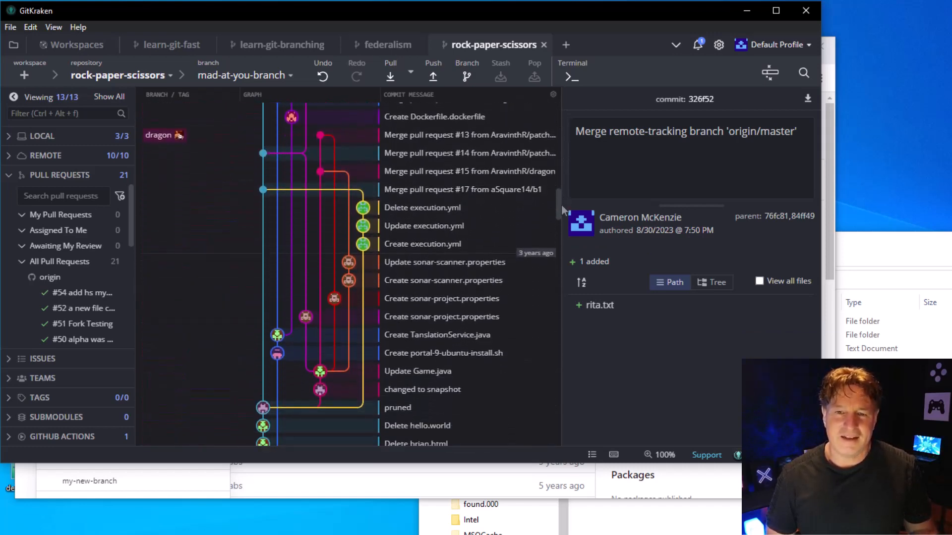
scroll(down, 3)
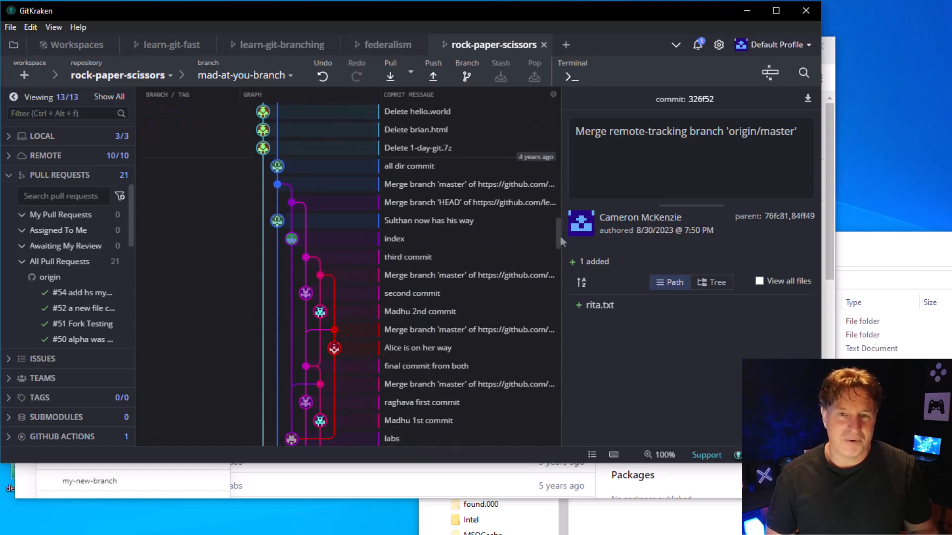
scroll(down, 3)
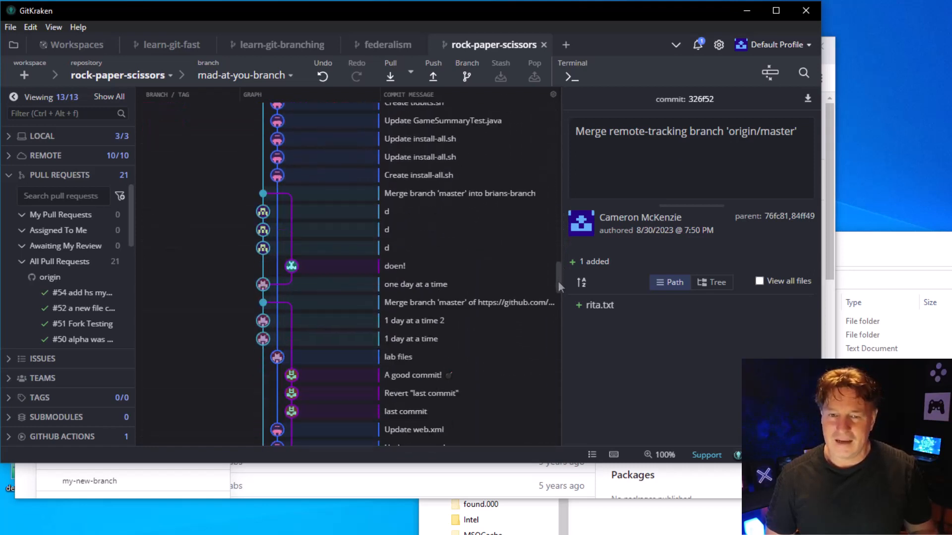
scroll(down, 3)
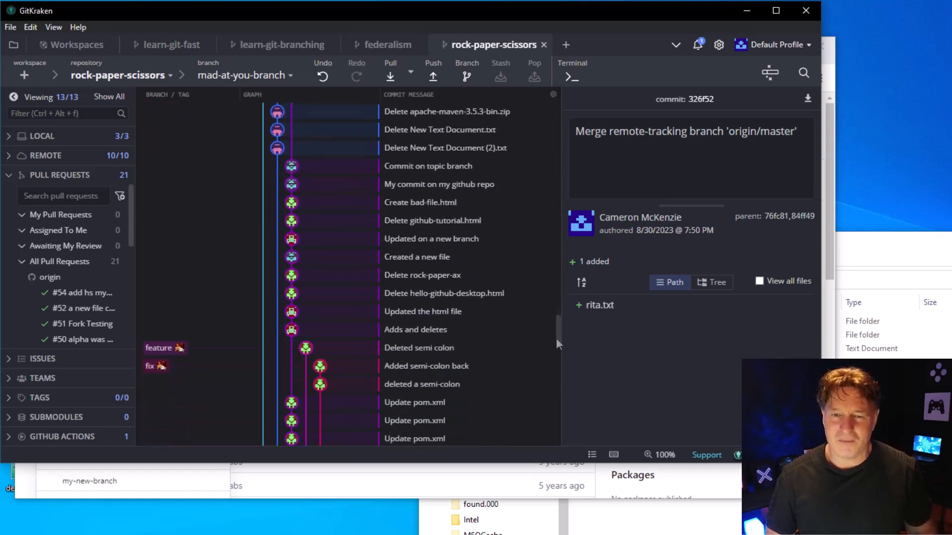
scroll(down, 3)
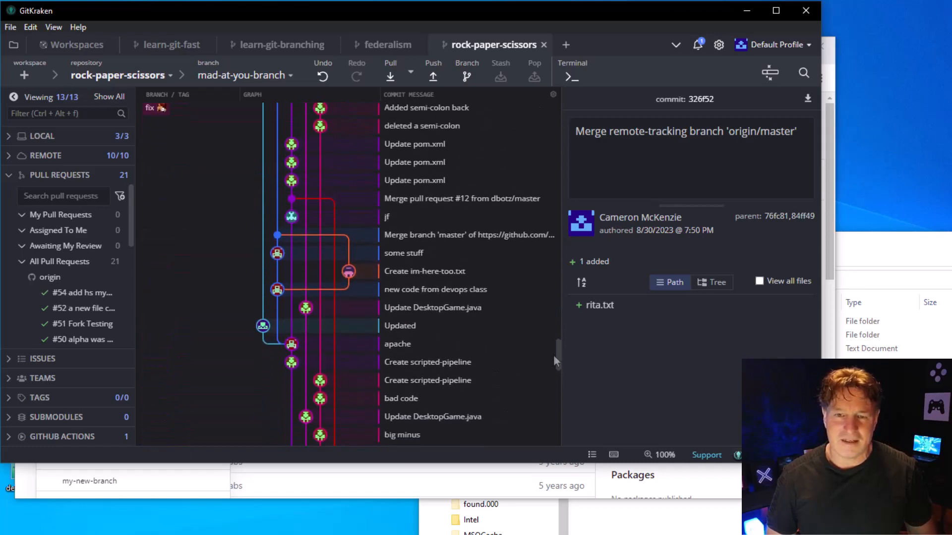